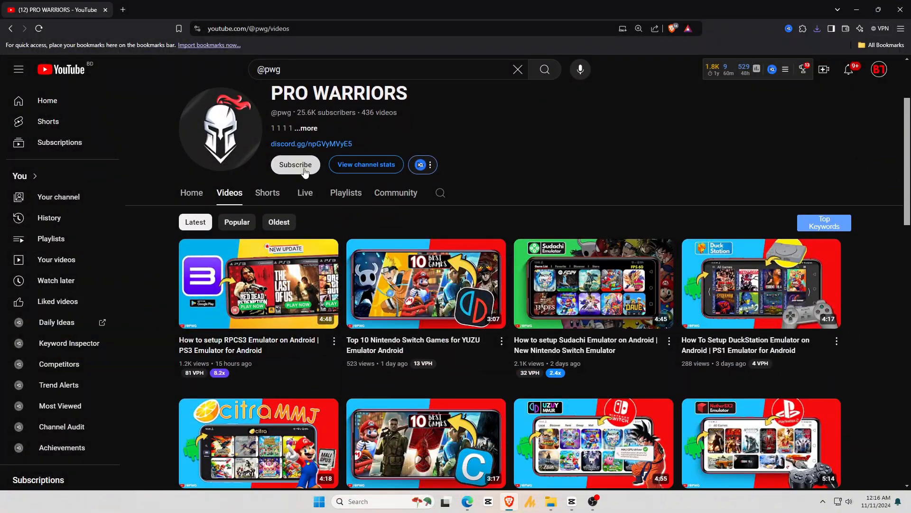
- Highlight the Visual C++ requirement note and try the Windows x64 installer download, landing on a GitHub 404
{"action": "left_click", "coordinate": [295, 165]}
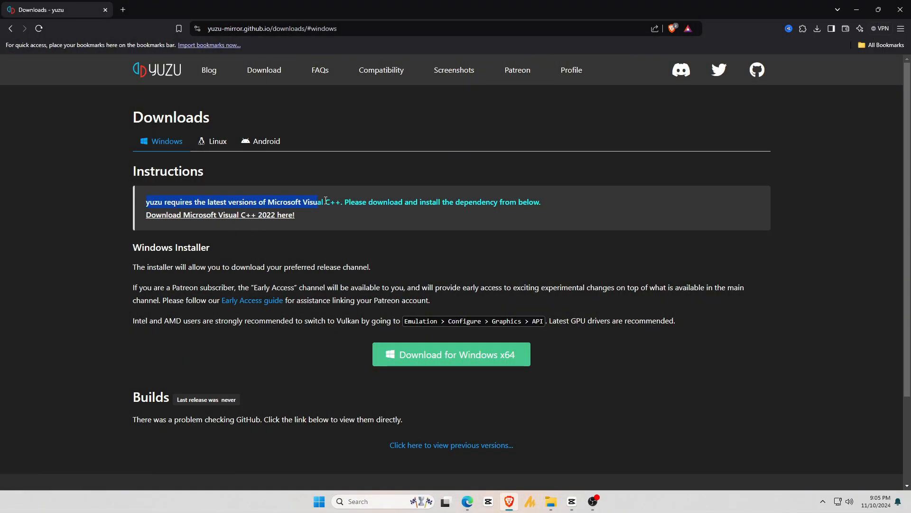
{"action": "left_click_drag", "start_coordinate": [326, 202], "coordinate": [540, 202]}
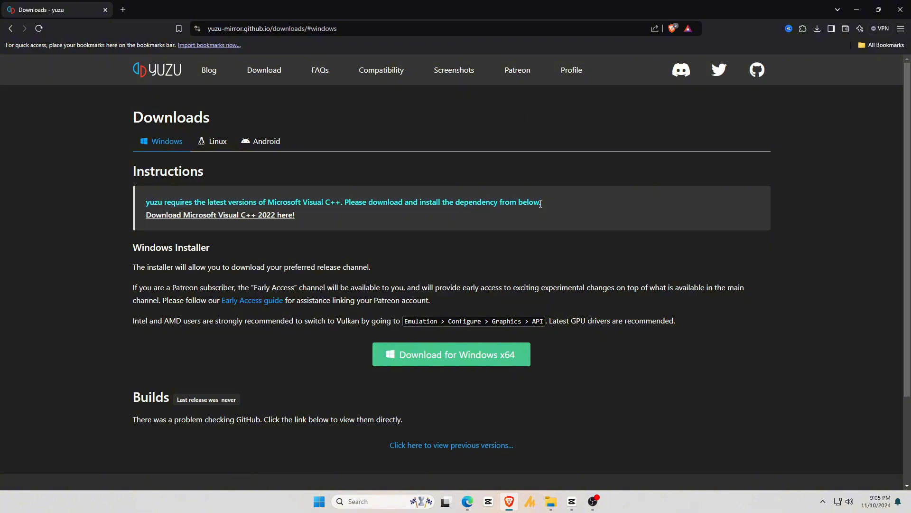
{"action": "mouse_move", "coordinate": [204, 215]}
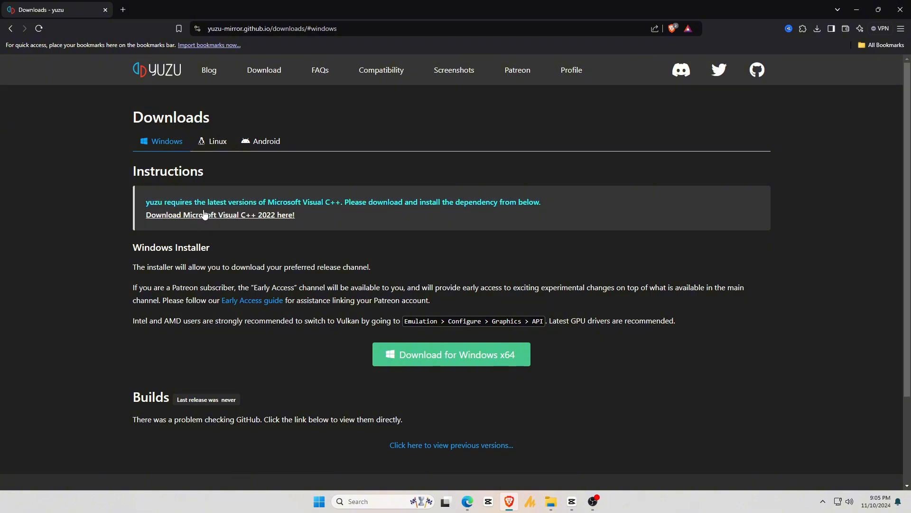
{"action": "mouse_move", "coordinate": [163, 149]}
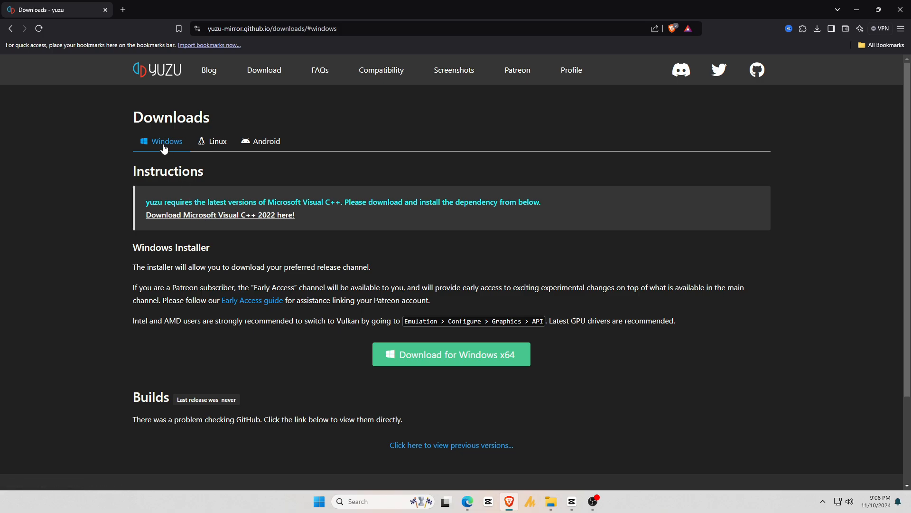
{"action": "mouse_move", "coordinate": [275, 147]}
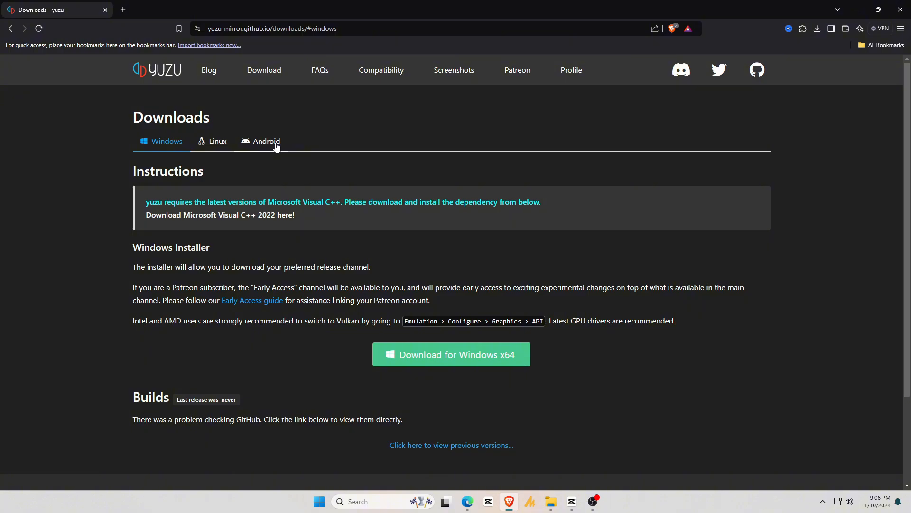
{"action": "mouse_move", "coordinate": [324, 300]}
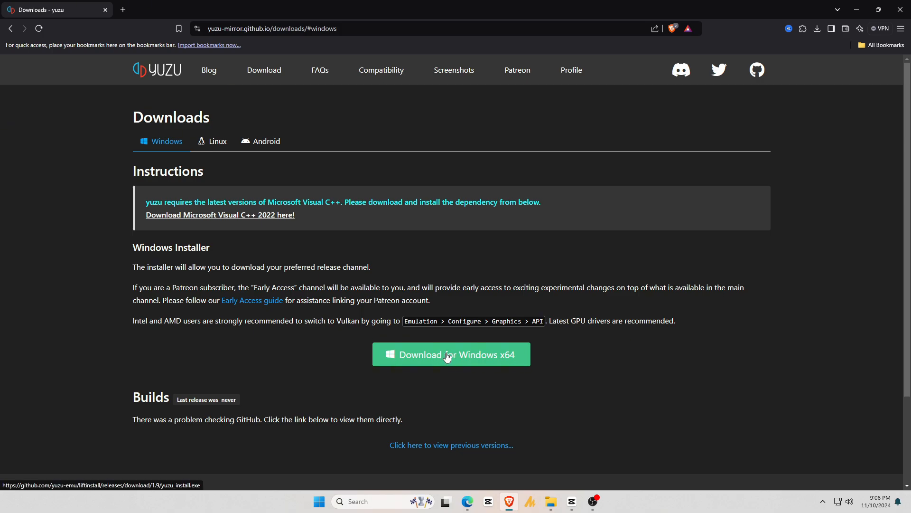
{"action": "left_click", "coordinate": [452, 355]}
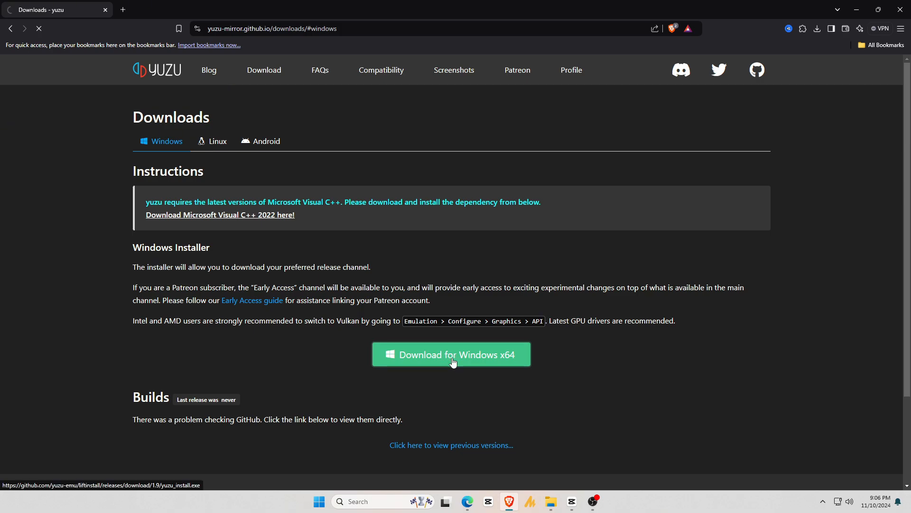
{"action": "left_click", "coordinate": [452, 354]}
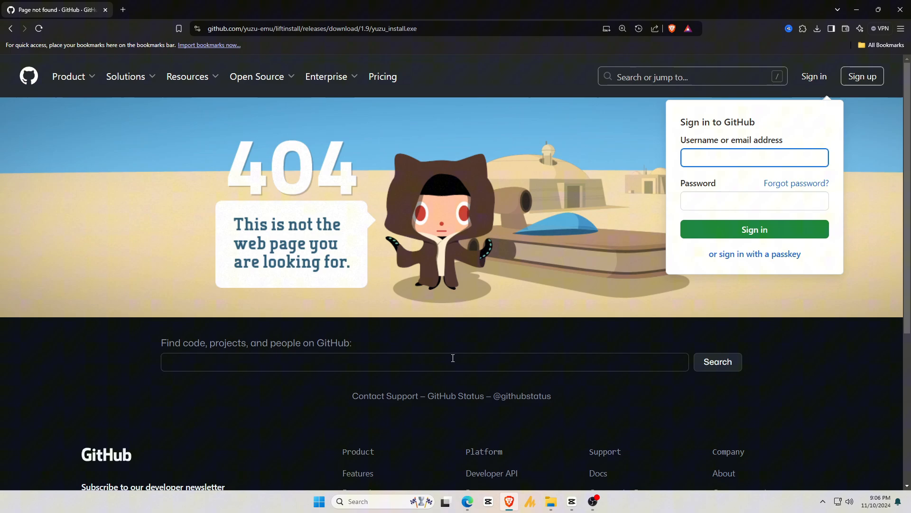
- Leave the GitHub 404 page so the desktop with yuzu-1734, Keys, Firmwares and NSP GAME shows
{"action": "left_click", "coordinate": [755, 157]}
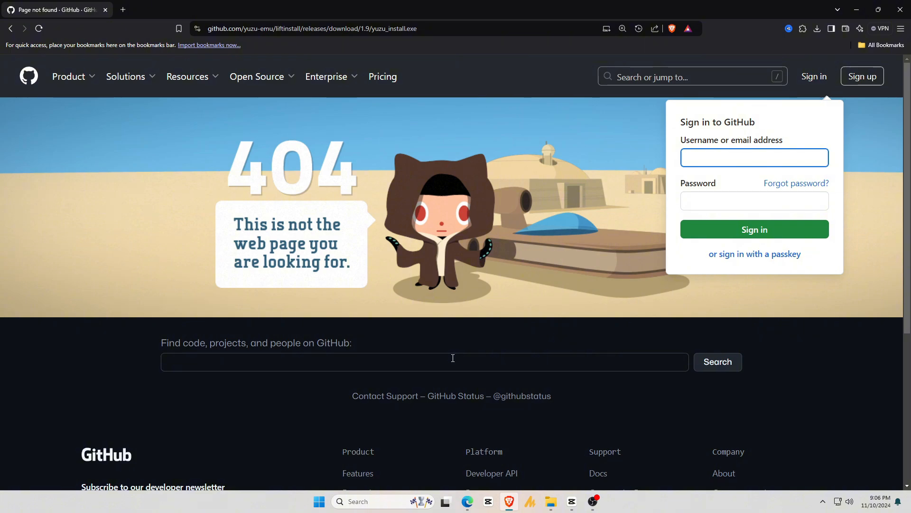
{"action": "left_click", "coordinate": [755, 158]}
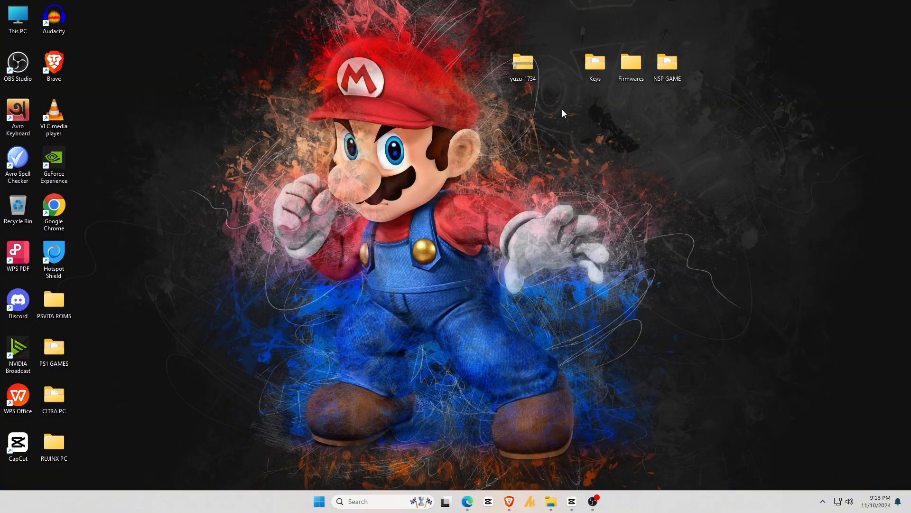
- Extract yuzu-1734 with 7-Zip Extract Here into yuzu-windows-msvc and remove the archive
{"action": "left_click", "coordinate": [525, 65]}
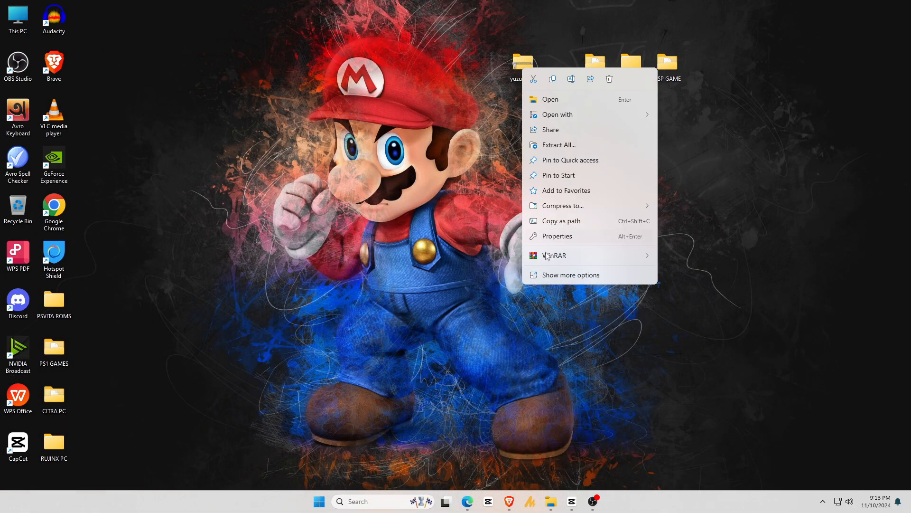
{"action": "left_click", "coordinate": [571, 275]}
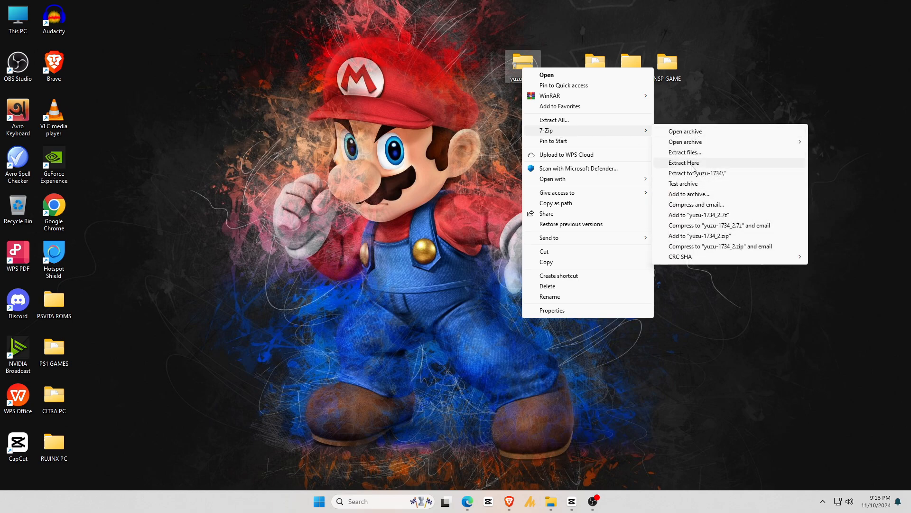
{"action": "left_click", "coordinate": [683, 162]}
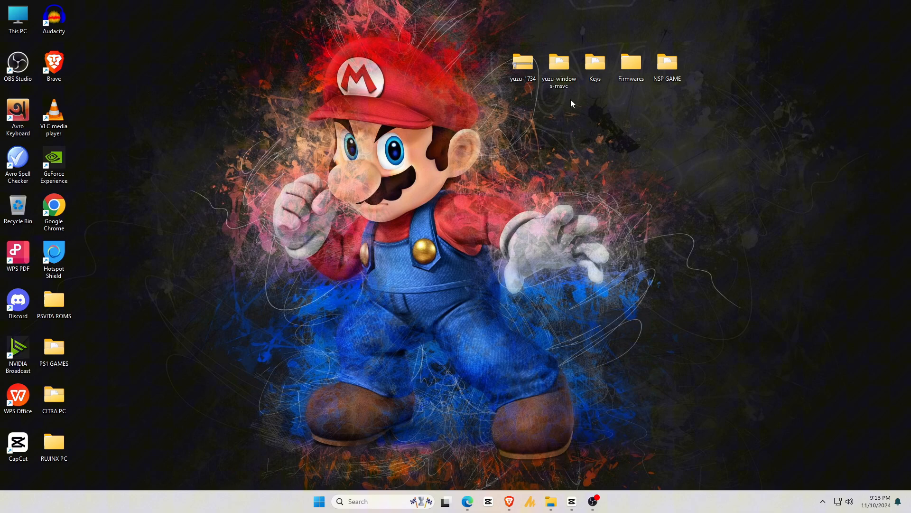
{"action": "right_click", "coordinate": [523, 60]}
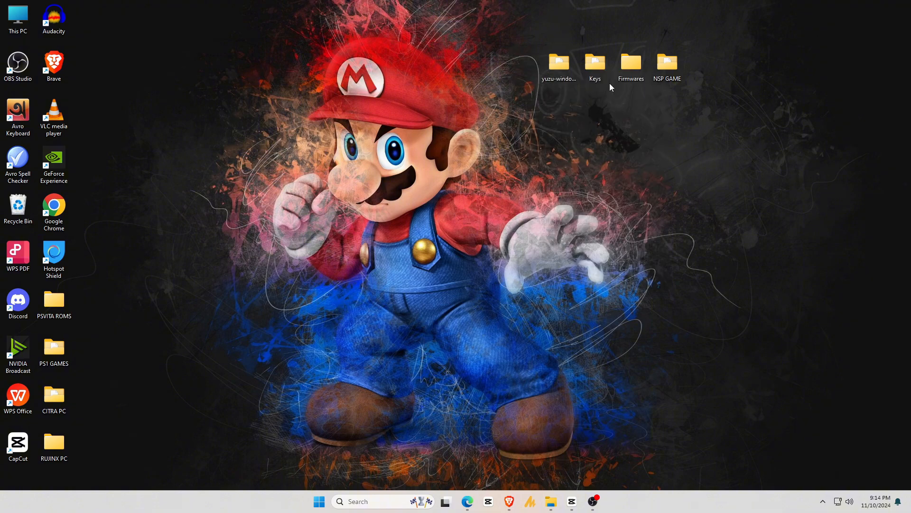
{"action": "left_click", "coordinate": [561, 62]}
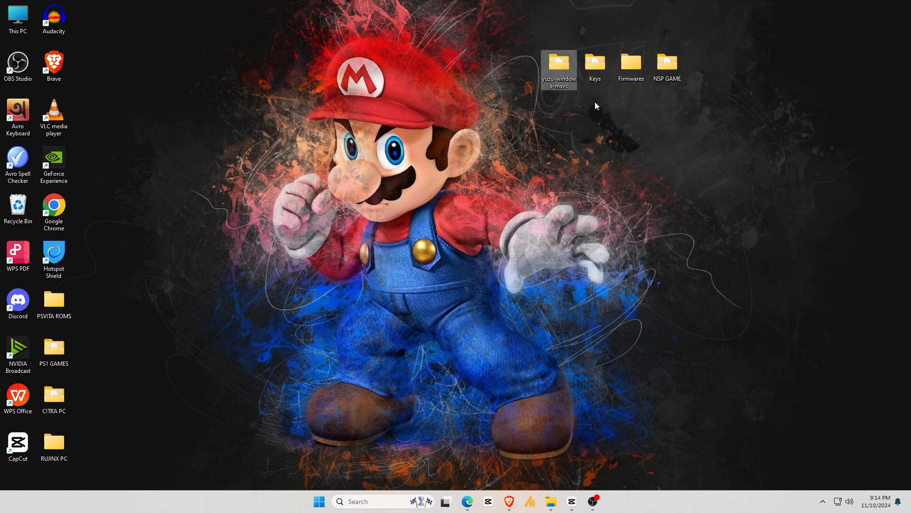
- Launch yuzu.exe from the yuzu-windows-msvc folder, reaching the missing-keys warning
{"action": "double_click", "coordinate": [560, 62]}
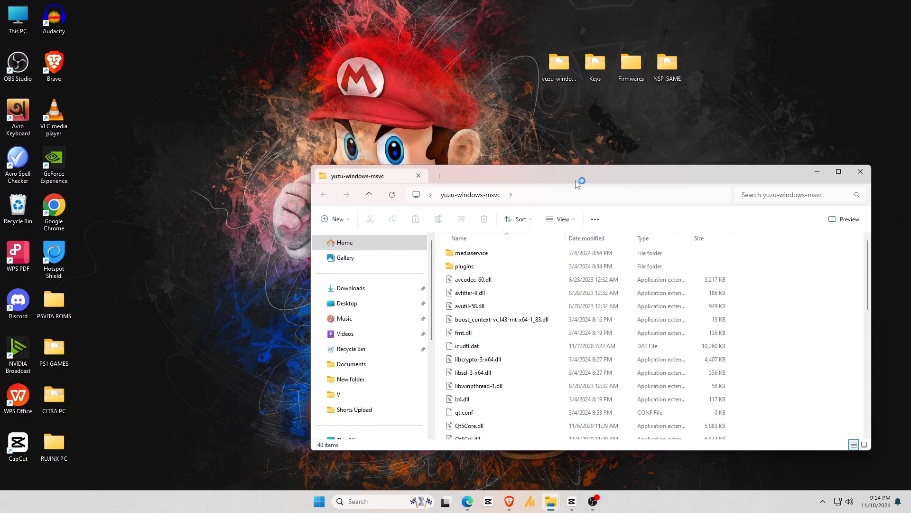
{"action": "left_click_drag", "start_coordinate": [579, 180], "coordinate": [430, 121]}
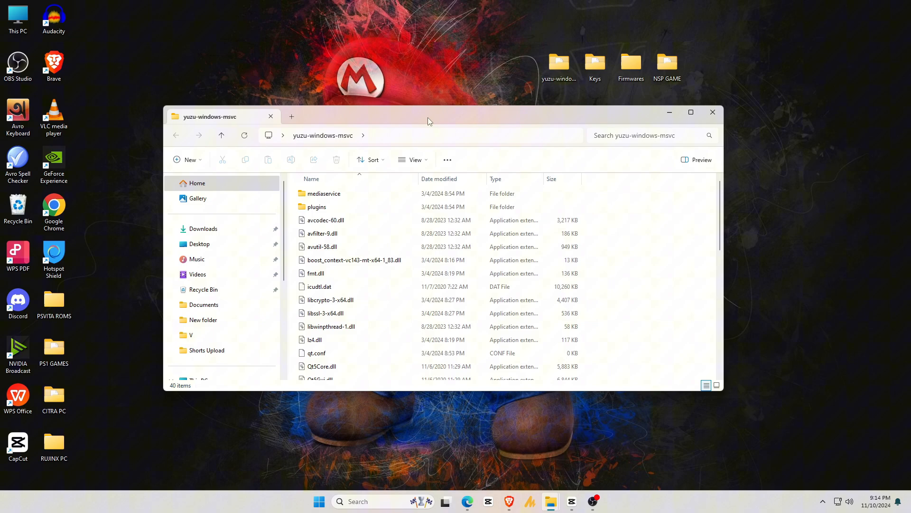
{"action": "scroll", "scroll_direction": "down", "scroll_amount": 3}
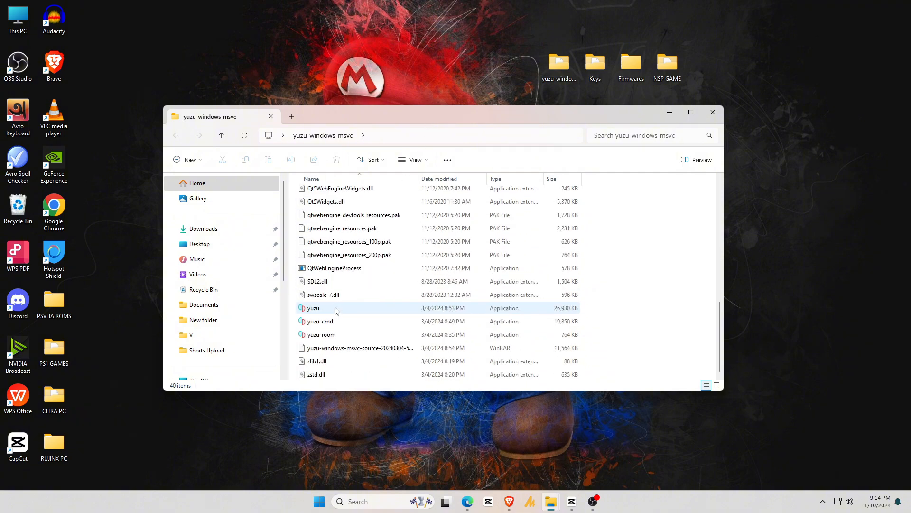
{"action": "mouse_move", "coordinate": [314, 308]}
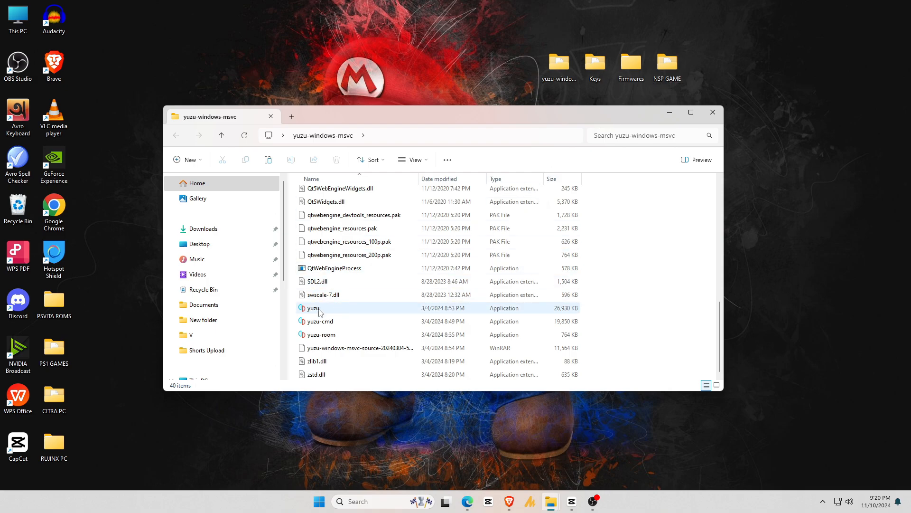
{"action": "left_click", "coordinate": [313, 307]}
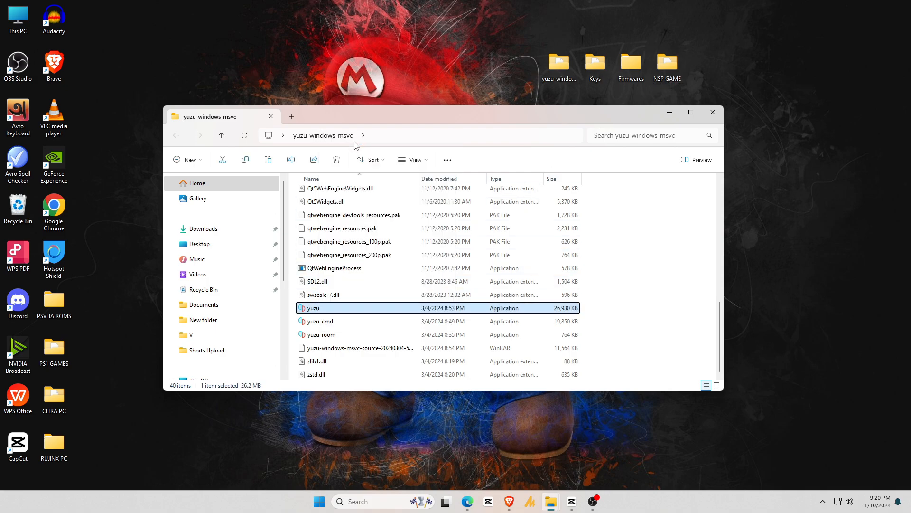
{"action": "double_click", "coordinate": [313, 307]}
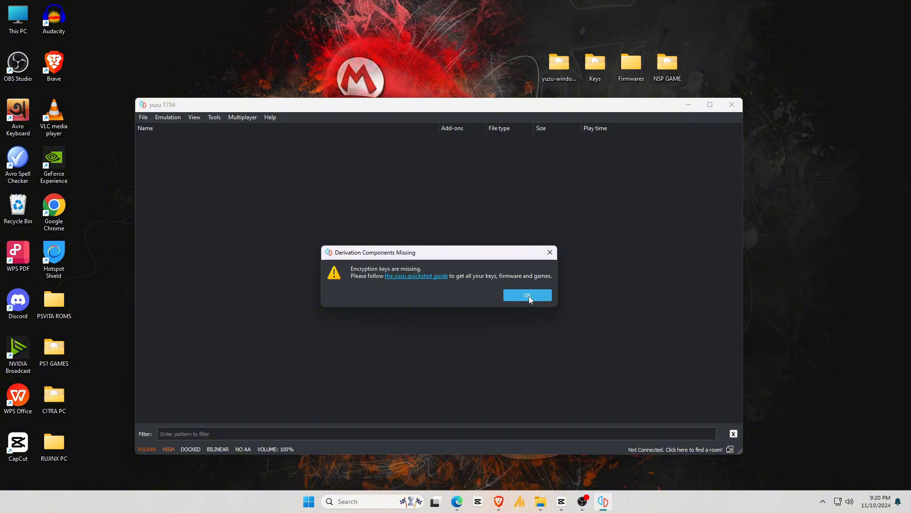
- Dismiss the missing-keys warning and close the Keys folder so yuzu's empty game list remains
{"action": "left_click", "coordinate": [528, 294]}
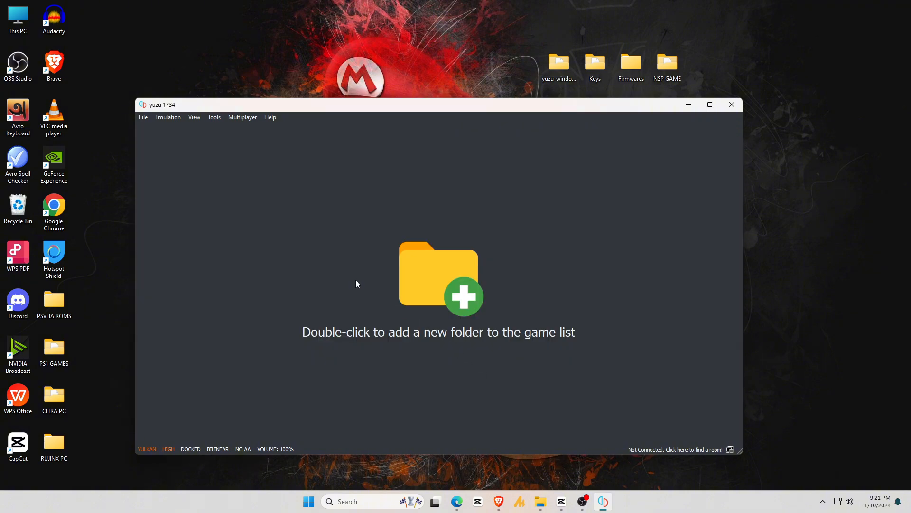
{"action": "left_click", "coordinate": [142, 117]}
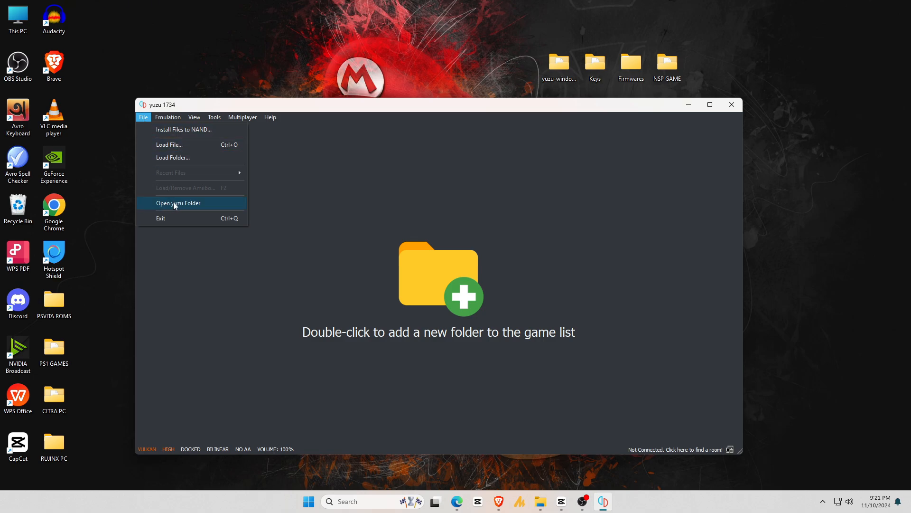
{"action": "left_click", "coordinate": [179, 202]}
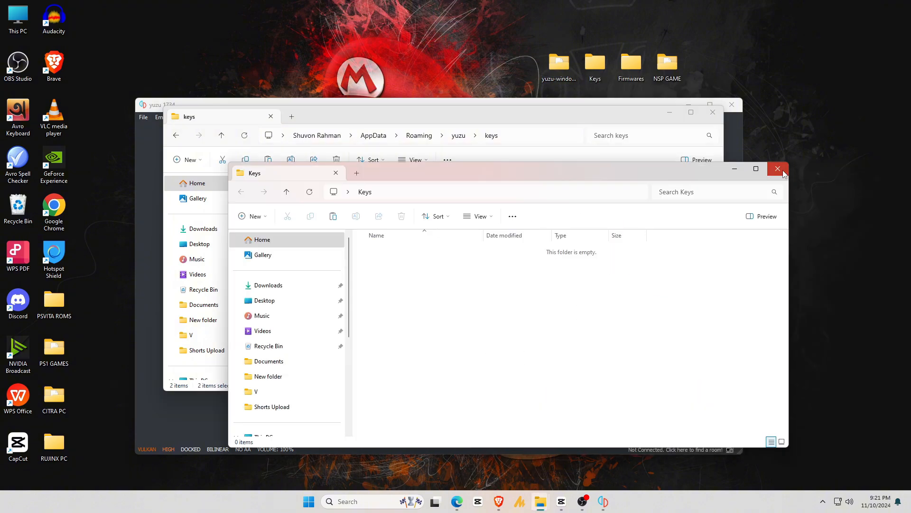
{"action": "left_click", "coordinate": [777, 169]}
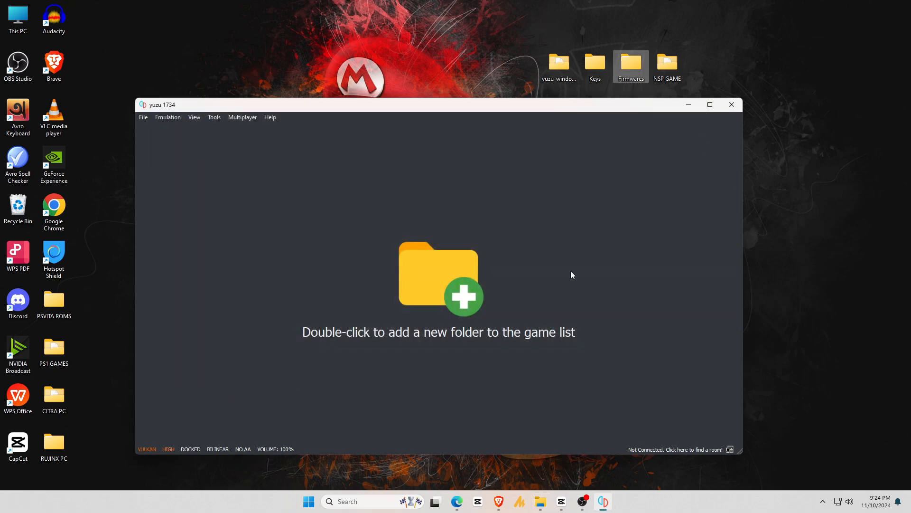
- Browse yuzu's data folder to nand/system/Contents/registered and open the desktop Firmwares folder
{"action": "left_click", "coordinate": [142, 117]}
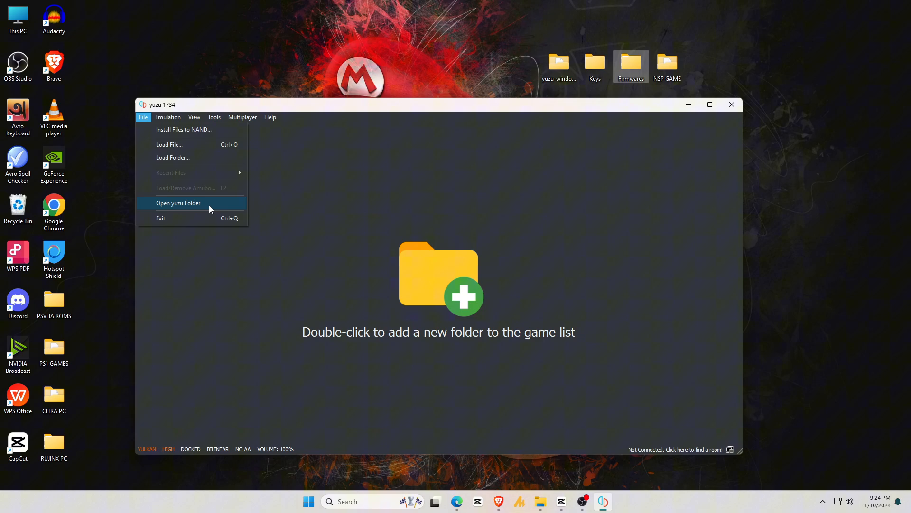
{"action": "left_click", "coordinate": [178, 203]}
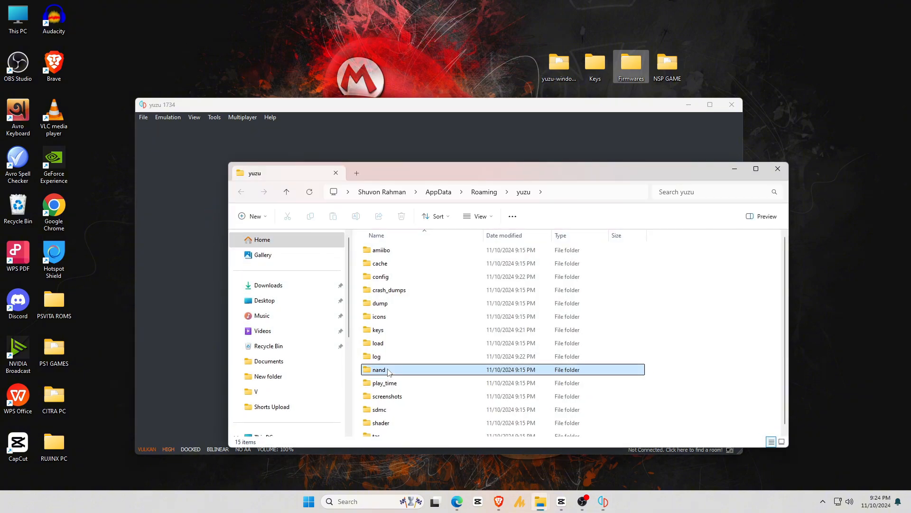
{"action": "double_click", "coordinate": [378, 369]}
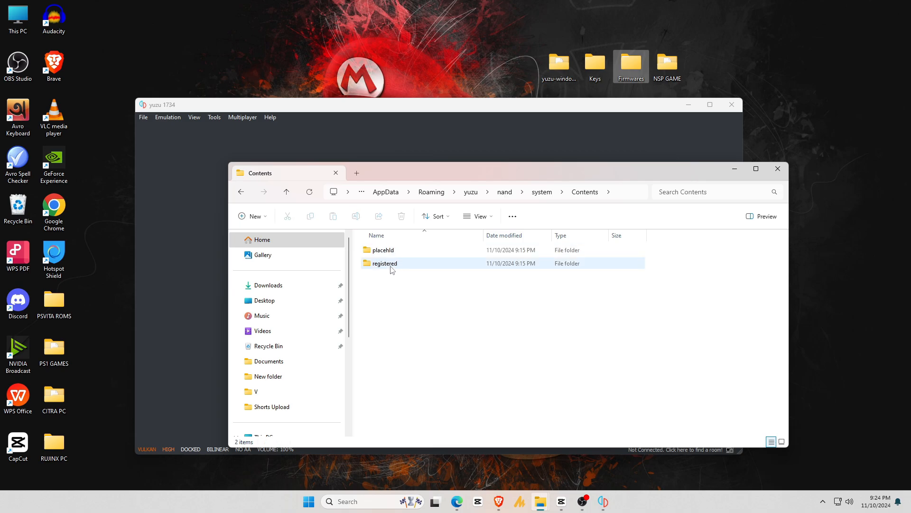
{"action": "double_click", "coordinate": [384, 263]}
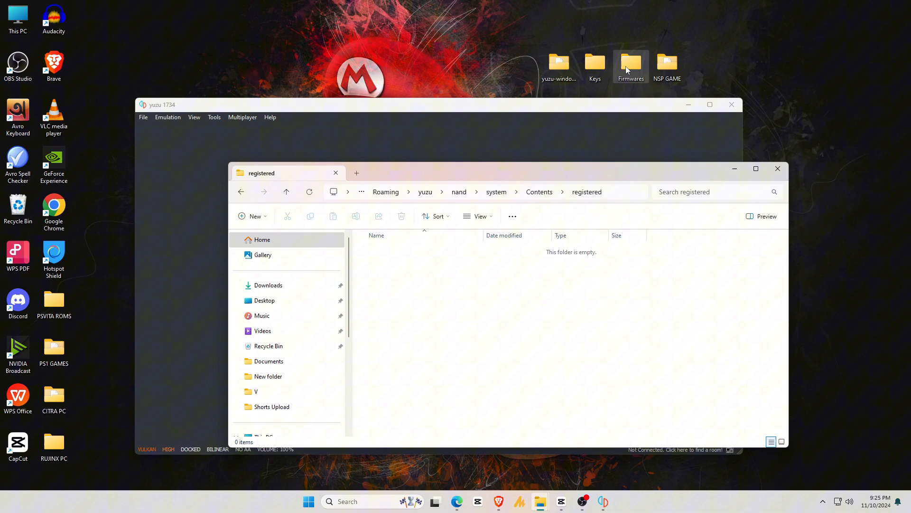
{"action": "double_click", "coordinate": [631, 62]}
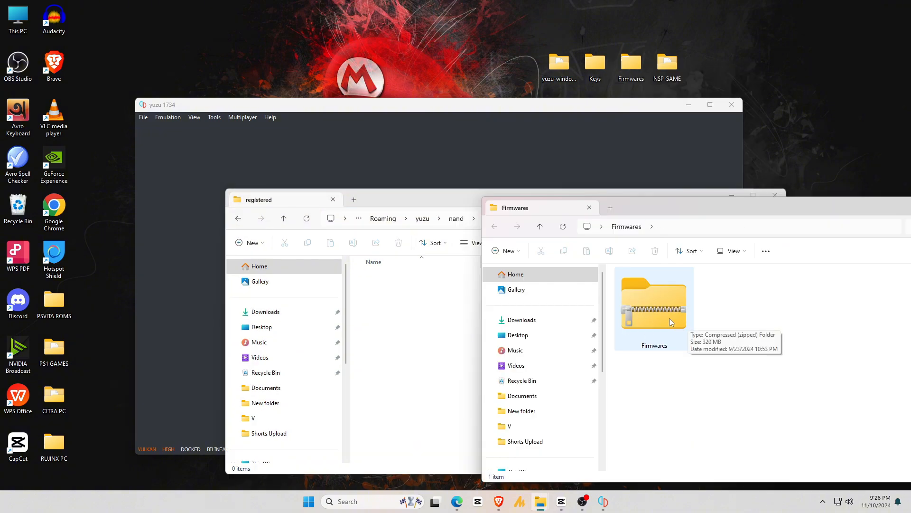
- Extract the Firmwares zip into its .nca firmware files and return to a maximised yuzu window
{"action": "right_click", "coordinate": [654, 304]}
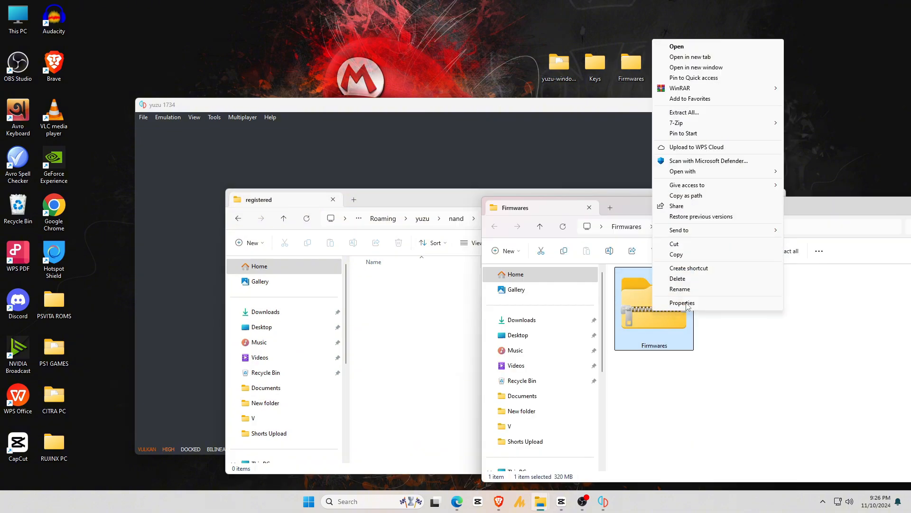
{"action": "mouse_move", "coordinate": [699, 123]}
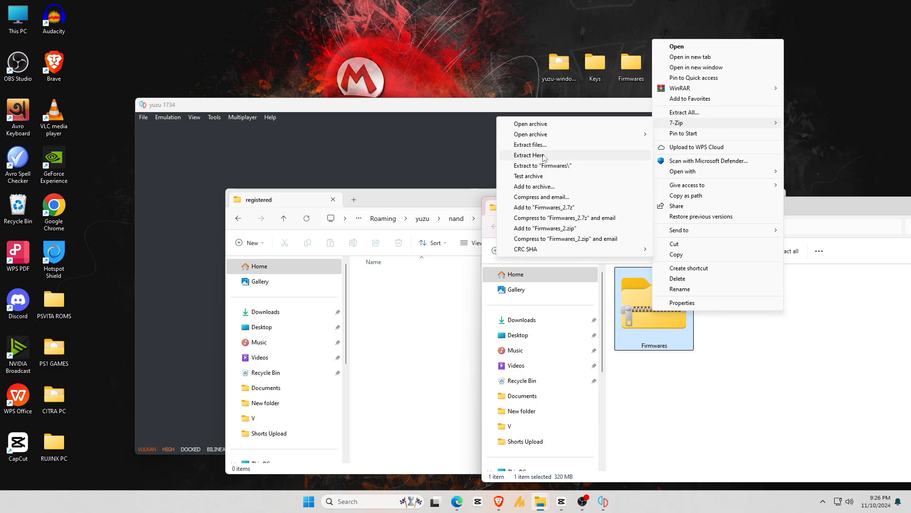
{"action": "left_click", "coordinate": [531, 156]}
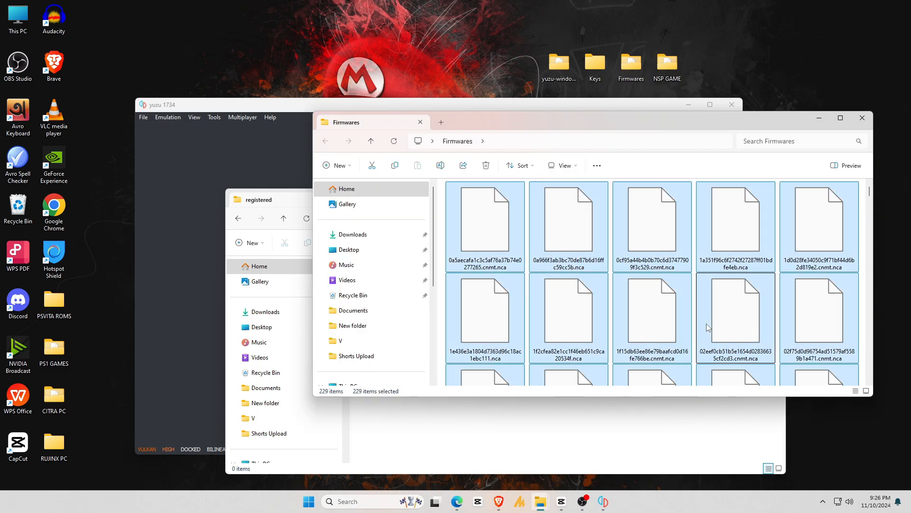
{"action": "right_click", "coordinate": [707, 326]}
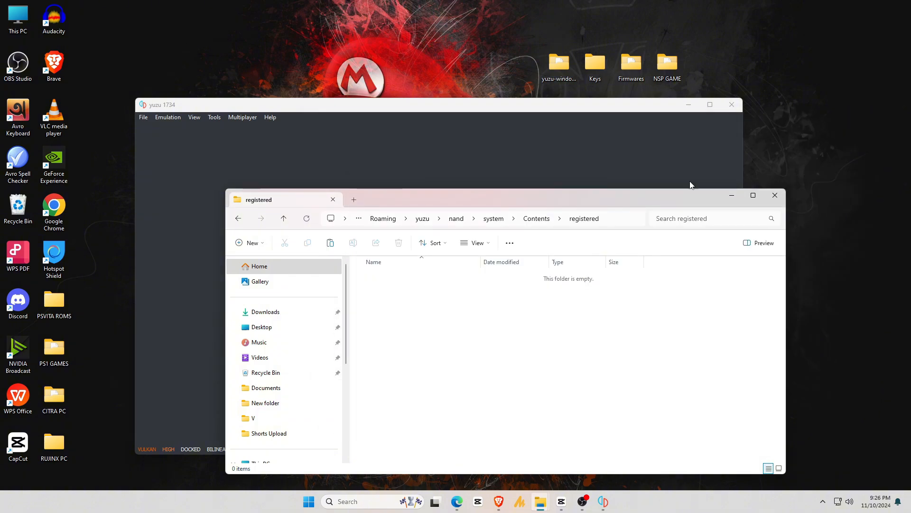
{"action": "mouse_move", "coordinate": [406, 319]}
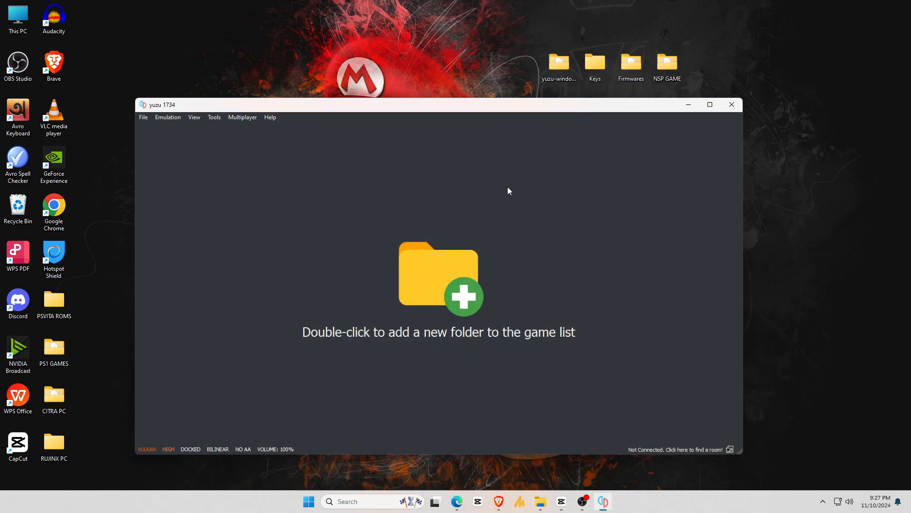
{"action": "left_click", "coordinate": [710, 105]}
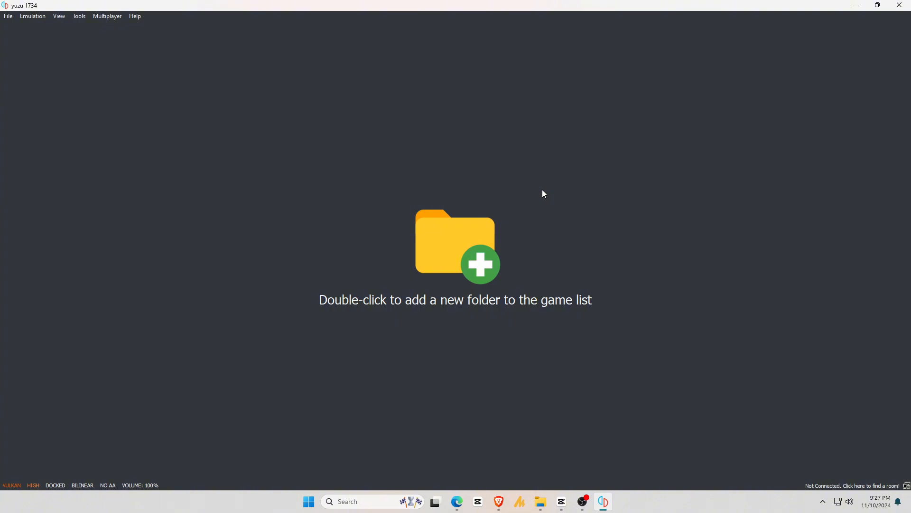
- Add the desktop NSP GAME folder as yuzu's game directory, listing its five games
{"action": "double_click", "coordinate": [455, 247]}
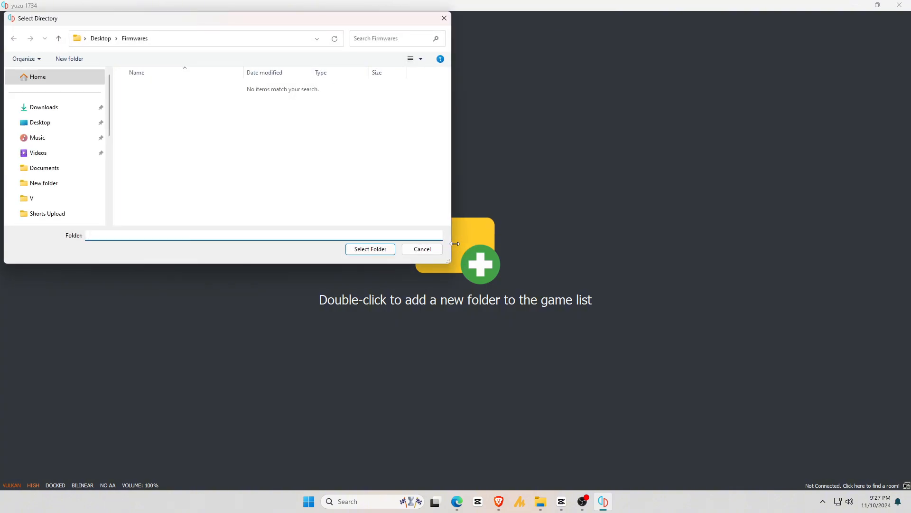
{"action": "left_click", "coordinate": [101, 38]}
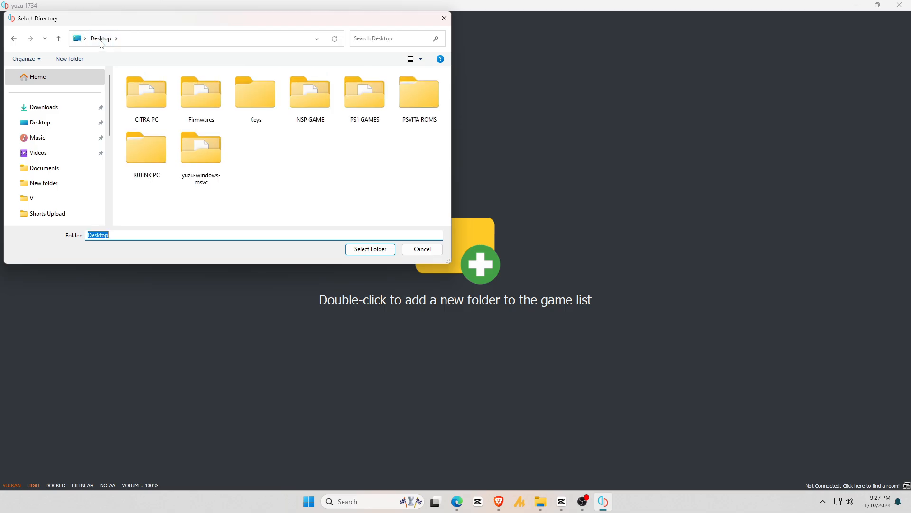
{"action": "double_click", "coordinate": [310, 92]}
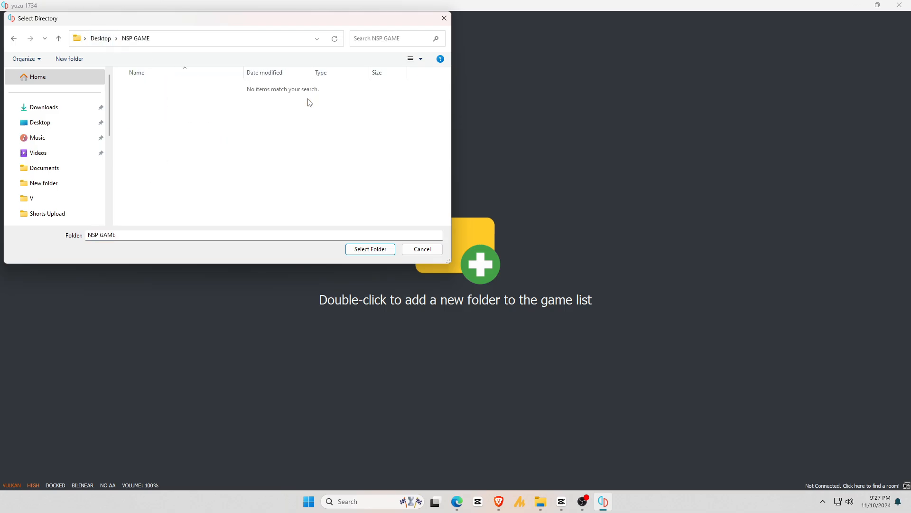
{"action": "left_click", "coordinate": [371, 248]}
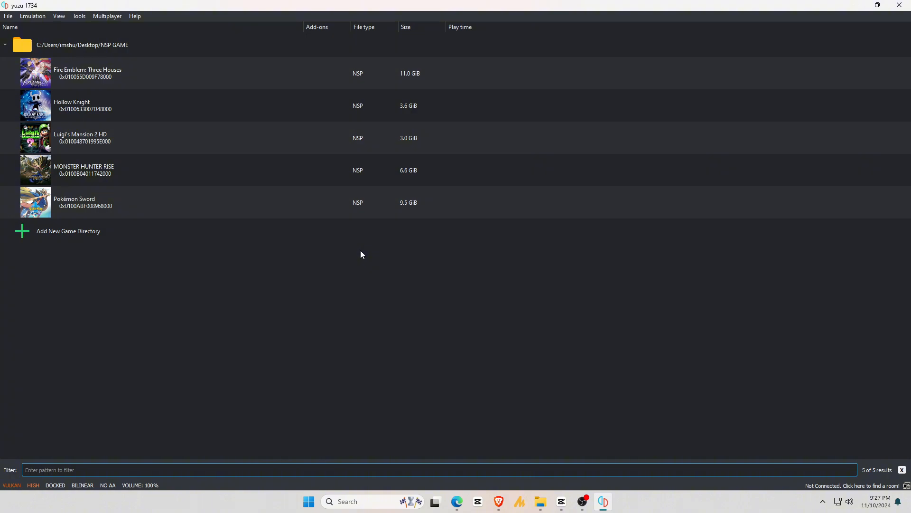
{"action": "left_click", "coordinate": [272, 176]}
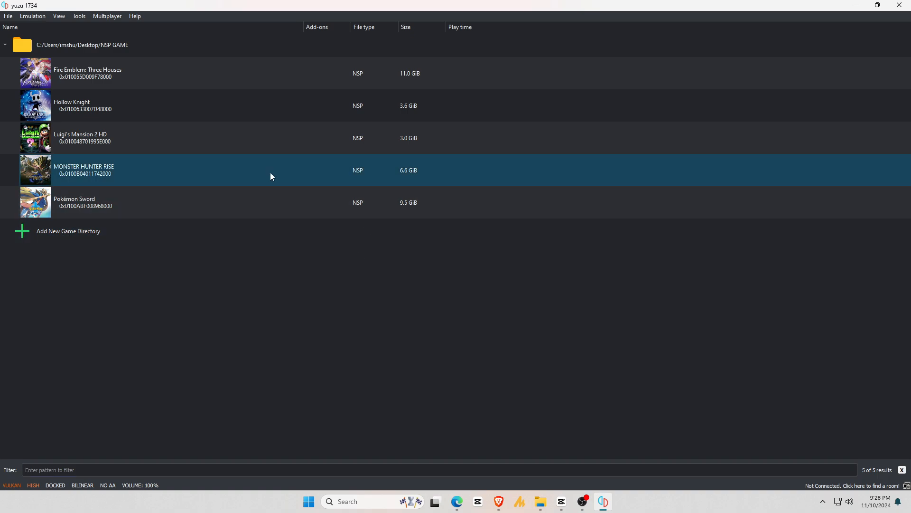
{"action": "left_click", "coordinate": [32, 15]}
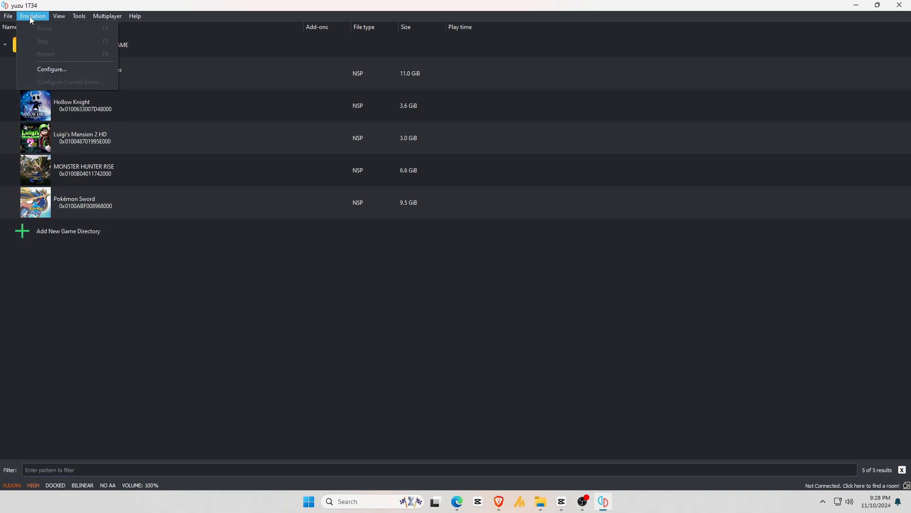
{"action": "left_click", "coordinate": [32, 15]}
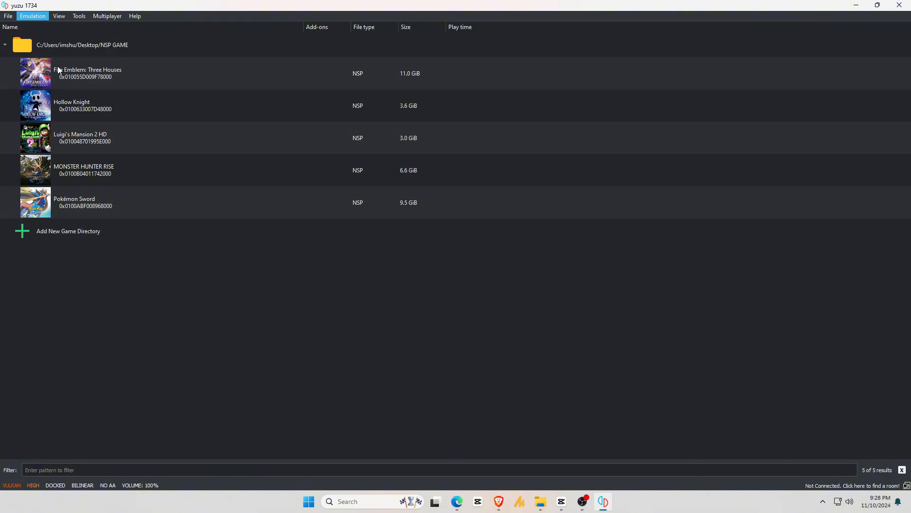
- Reach the System page of Emulation > Configure via the Hotkeys tab
{"action": "left_click", "coordinate": [31, 15]}
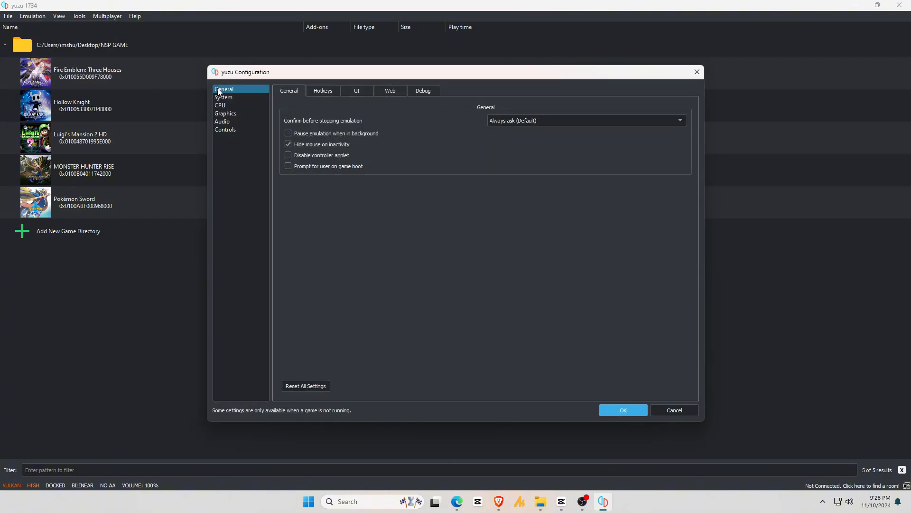
{"action": "left_click", "coordinate": [323, 90]}
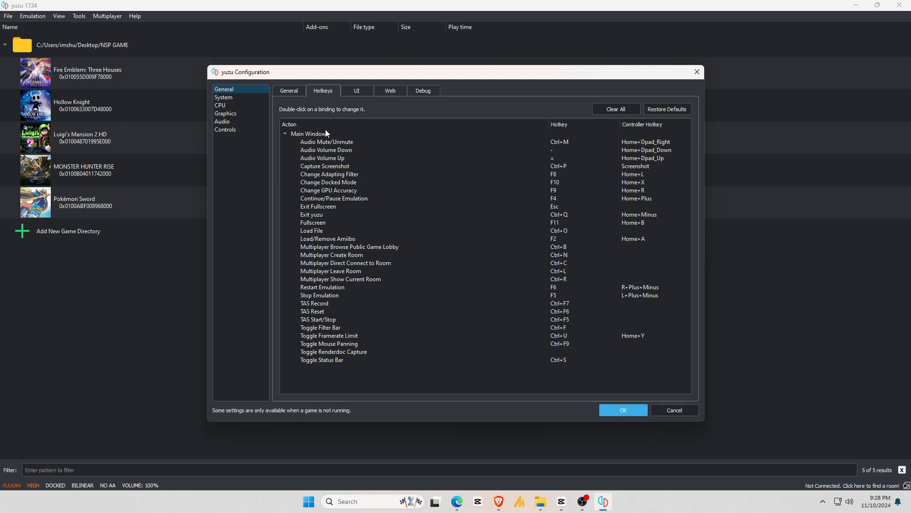
{"action": "left_click", "coordinate": [331, 271]}
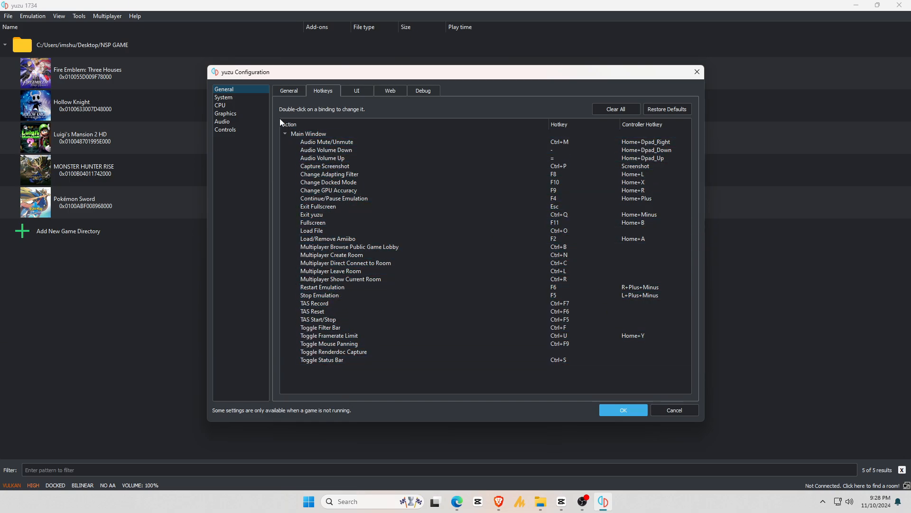
{"action": "left_click", "coordinate": [224, 97]}
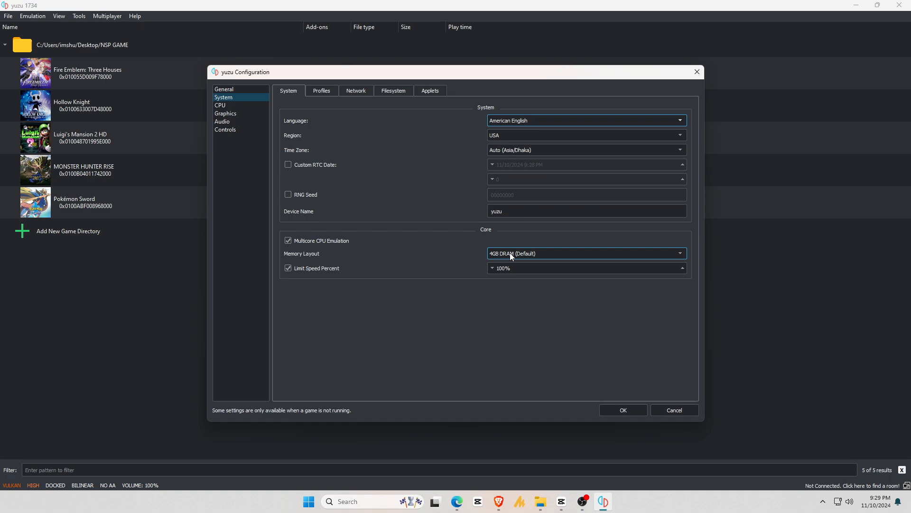
- Choose the 6GB DRAM (Unsafe) memory layout, untick Limit Speed Percent, and leave CPU accuracy on Auto
{"action": "left_click", "coordinate": [586, 254]}
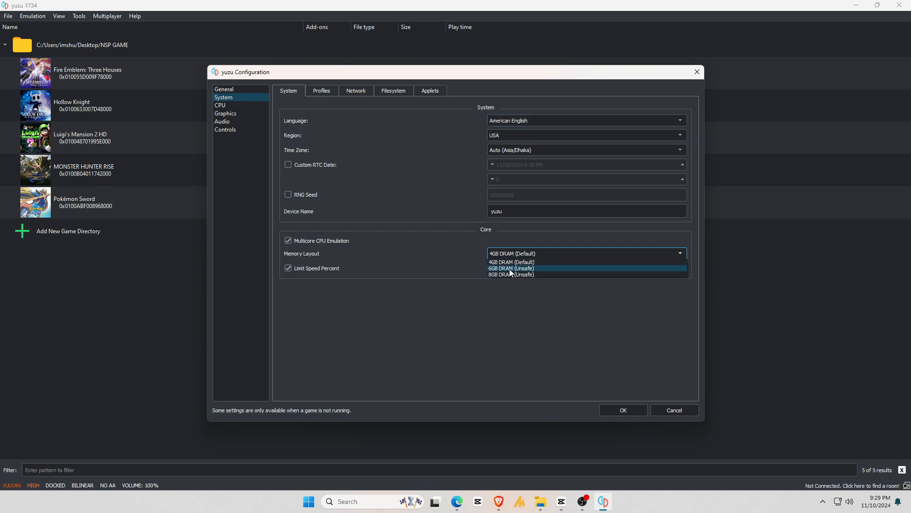
{"action": "left_click", "coordinate": [511, 268]}
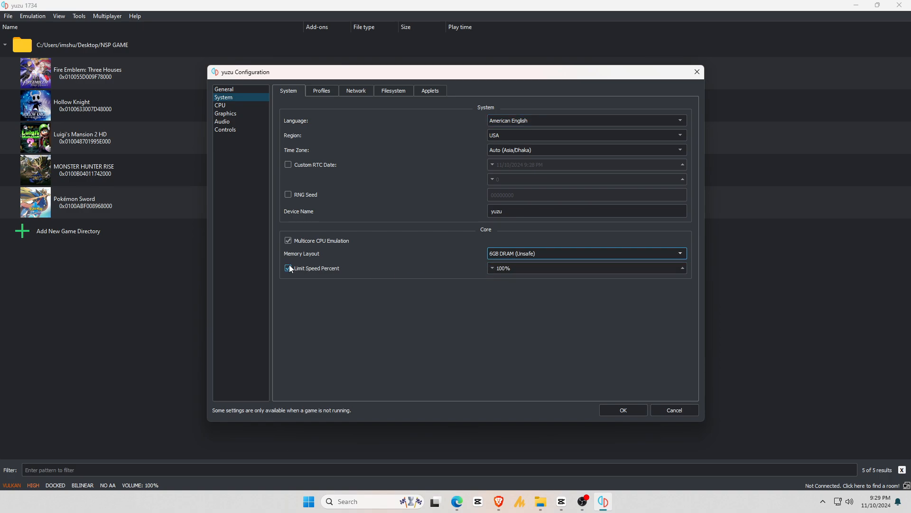
{"action": "left_click", "coordinate": [288, 268]}
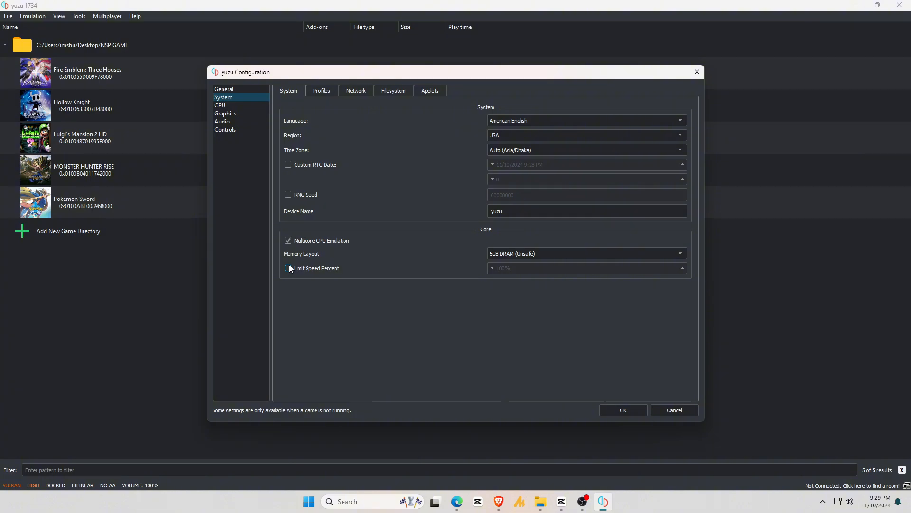
{"action": "left_click", "coordinate": [221, 104]}
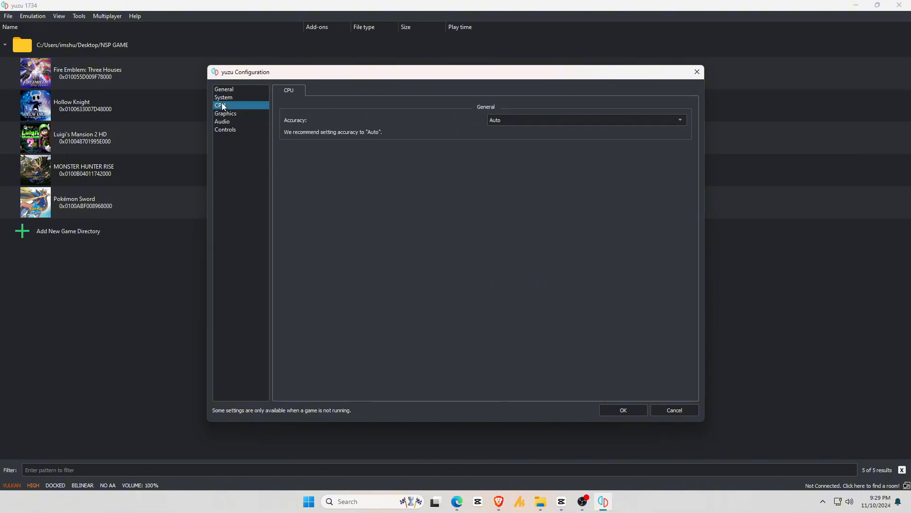
{"action": "mouse_move", "coordinate": [378, 145]}
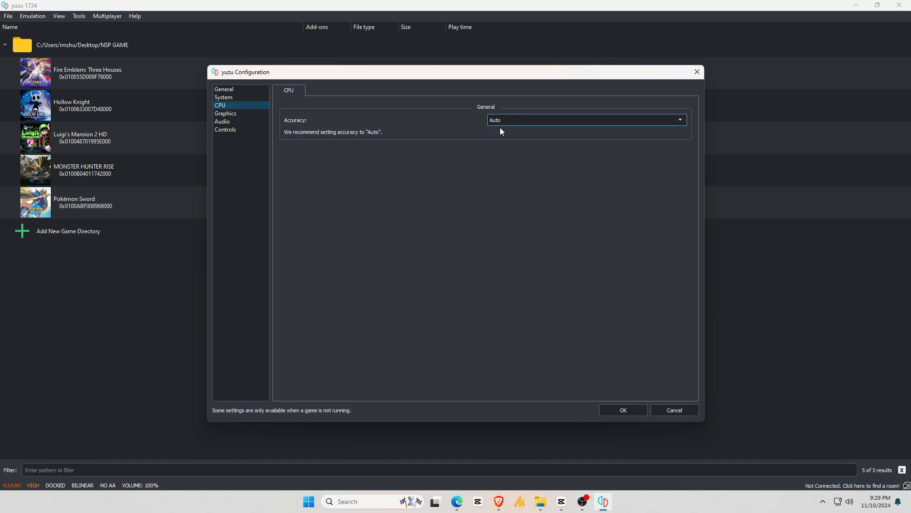
{"action": "left_click", "coordinate": [226, 113]}
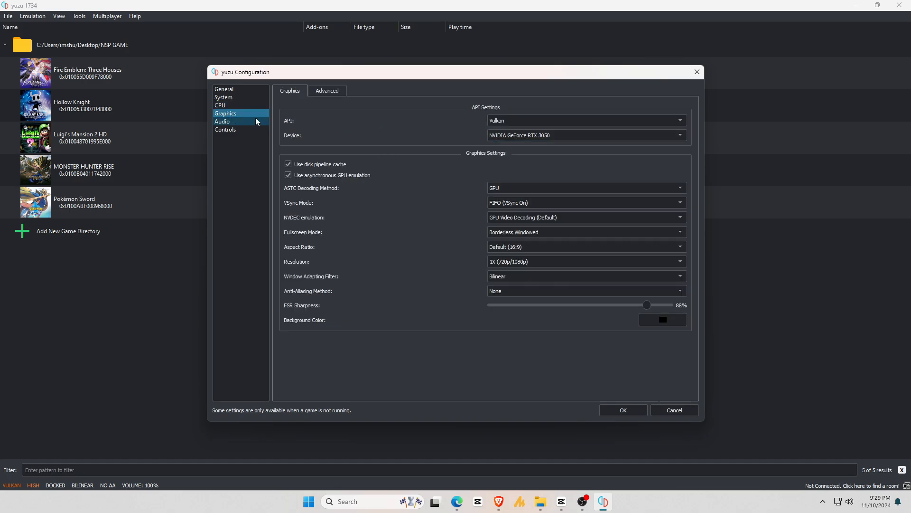
- Keep Vulkan as the graphics API and 1X (720p/1080p) as the resolution
{"action": "left_click", "coordinate": [585, 120]}
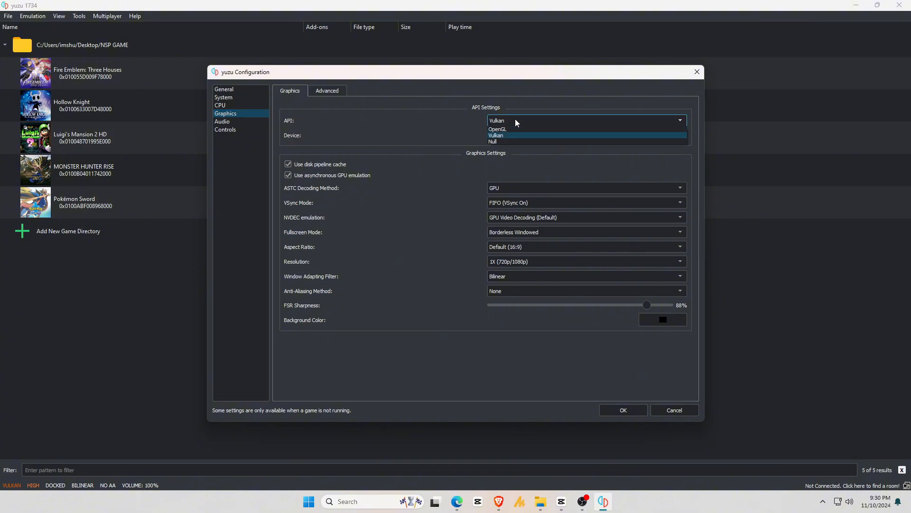
{"action": "mouse_move", "coordinate": [511, 140]}
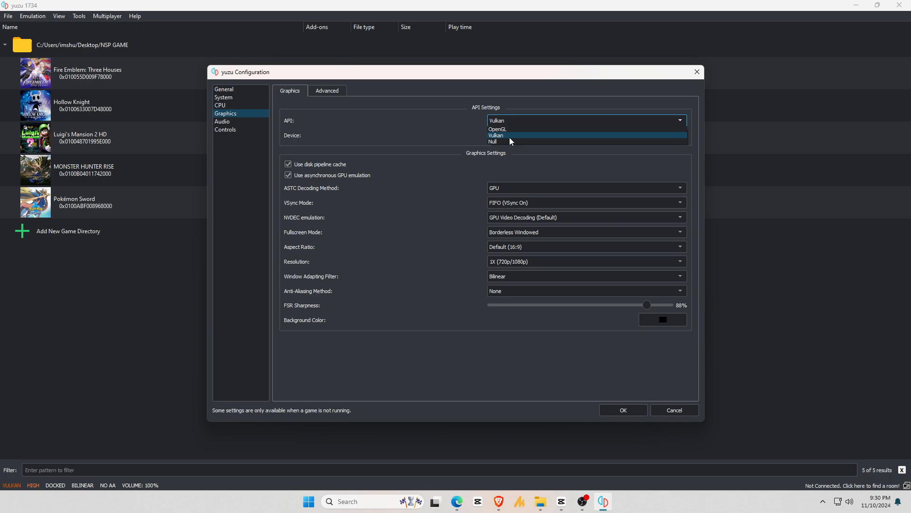
{"action": "mouse_move", "coordinate": [510, 138]}
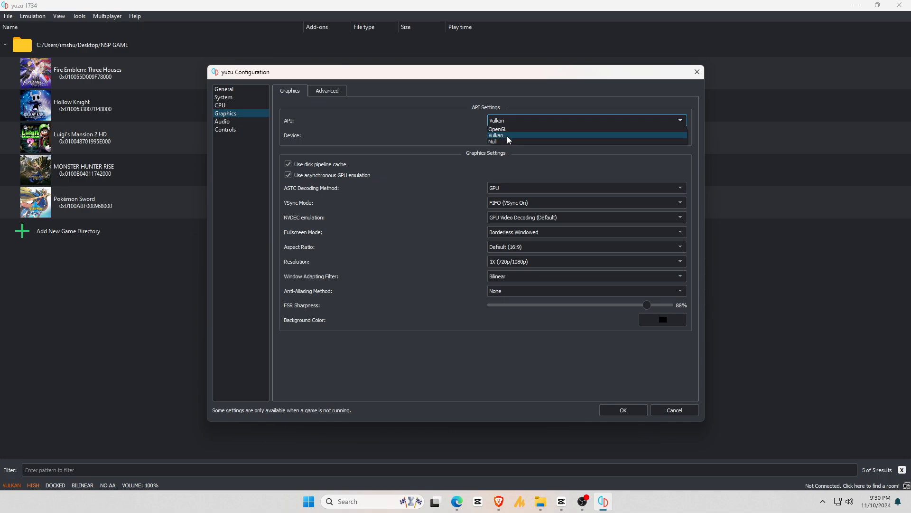
{"action": "left_click", "coordinate": [496, 135]}
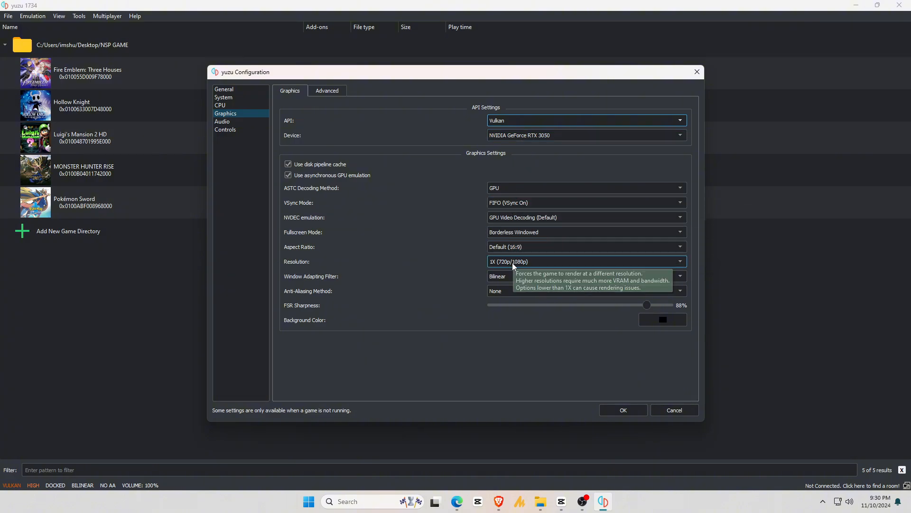
{"action": "left_click", "coordinate": [587, 262]}
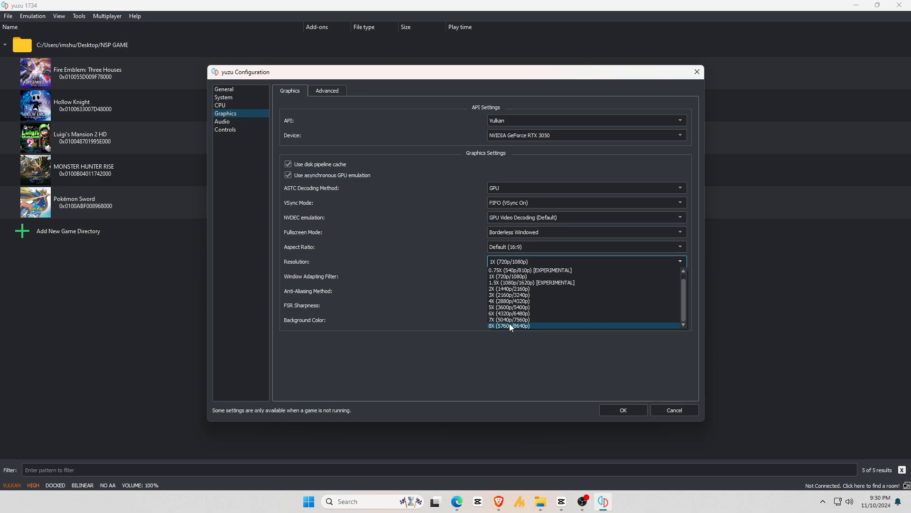
{"action": "mouse_move", "coordinate": [505, 276]}
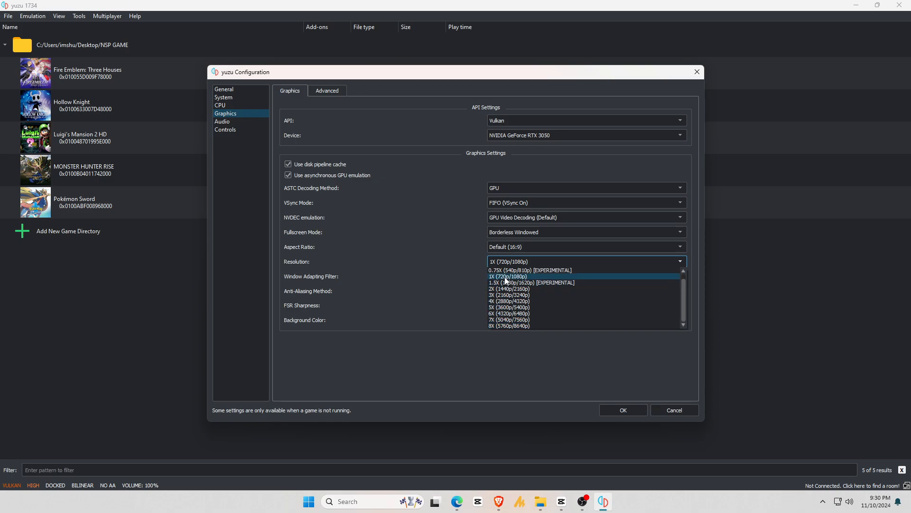
{"action": "left_click", "coordinate": [509, 276]}
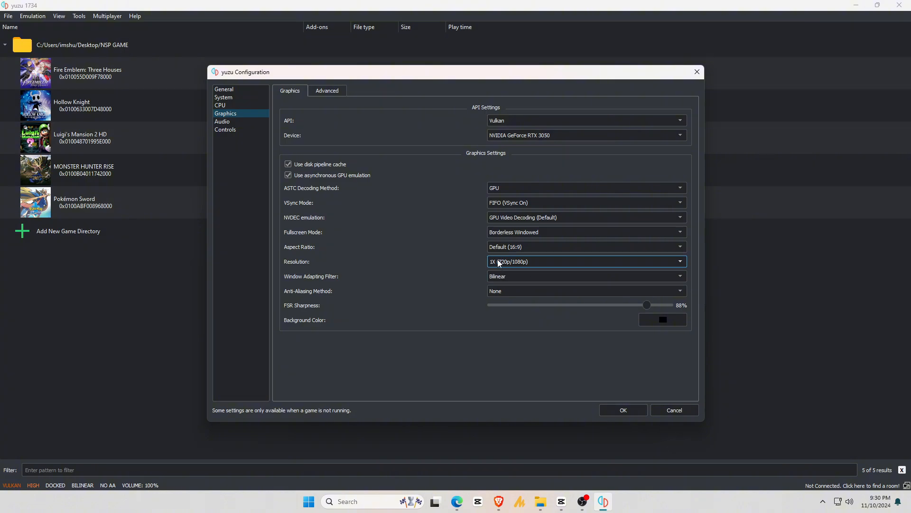
{"action": "left_click", "coordinate": [326, 90]}
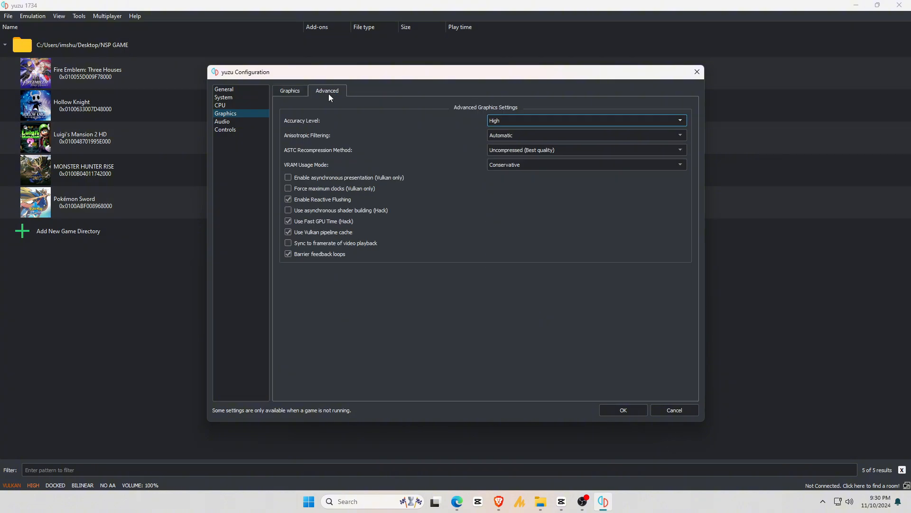
{"action": "mouse_move", "coordinate": [538, 128]}
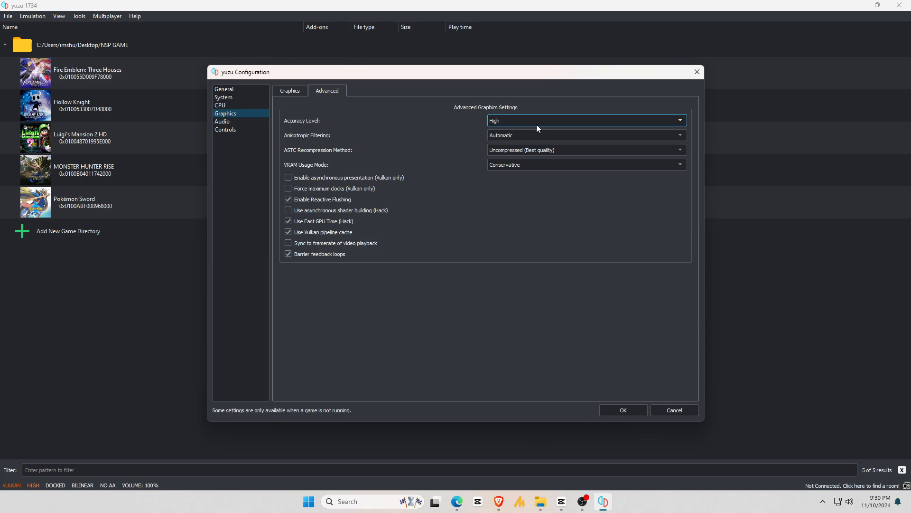
- Keep the accuracy level at High, then review the Audio and Controls pages
{"action": "left_click", "coordinate": [586, 120]}
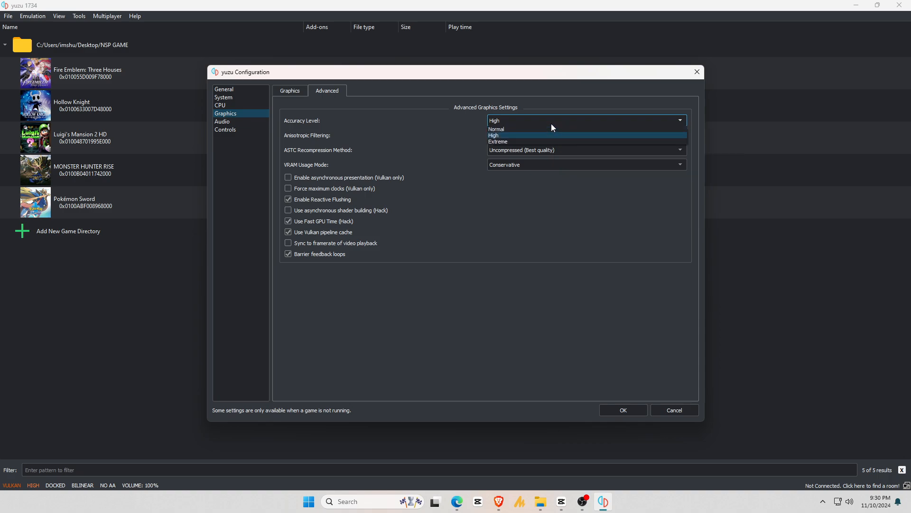
{"action": "left_click", "coordinate": [493, 135]}
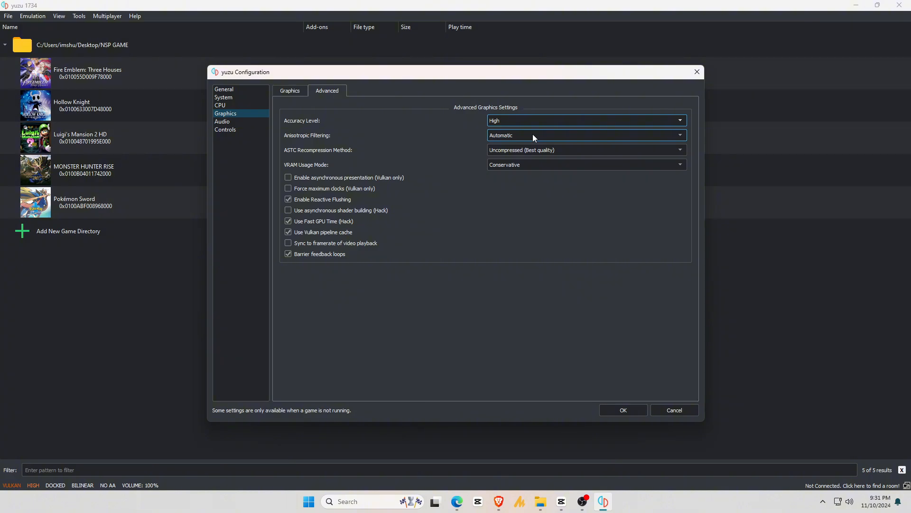
{"action": "left_click", "coordinate": [222, 121]}
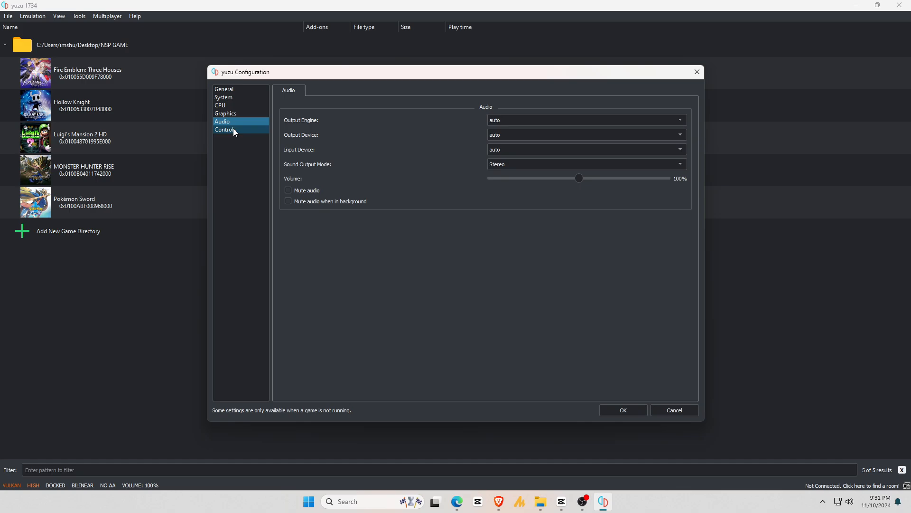
{"action": "left_click", "coordinate": [226, 129]}
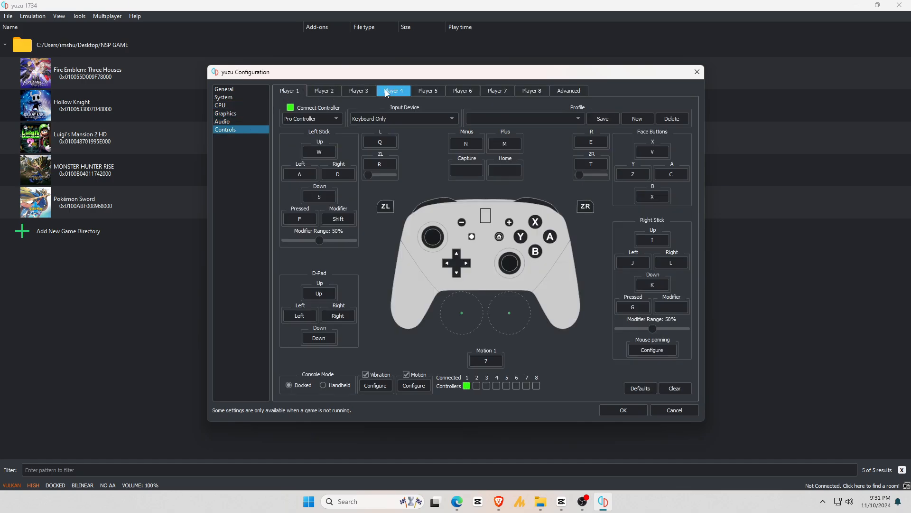
- Confirm Player 1 on Keyboard Only, save the configuration, and launch Hollow Knight
{"action": "left_click", "coordinate": [288, 90]}
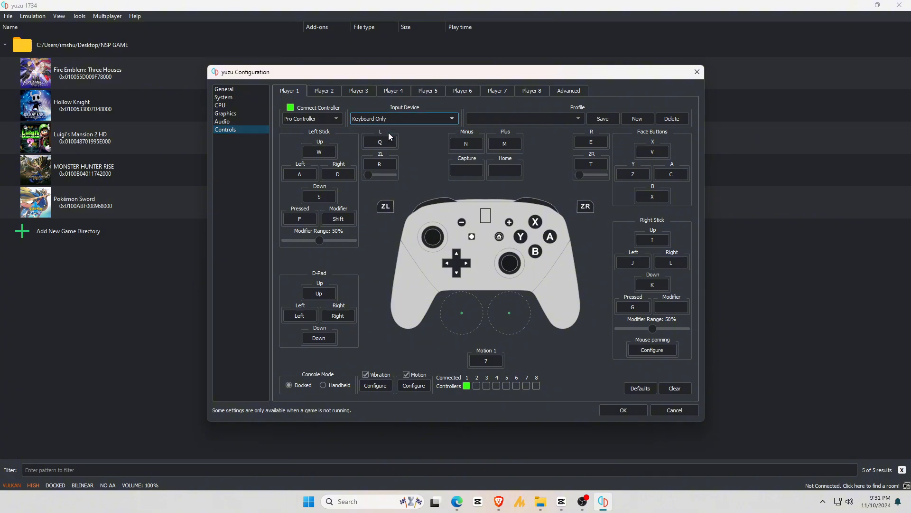
{"action": "left_click", "coordinate": [311, 118]}
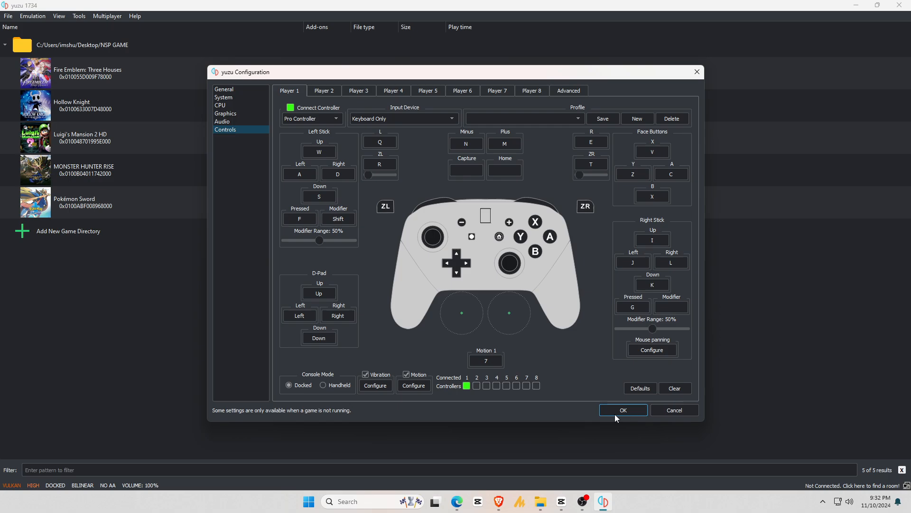
{"action": "left_click", "coordinate": [622, 410]}
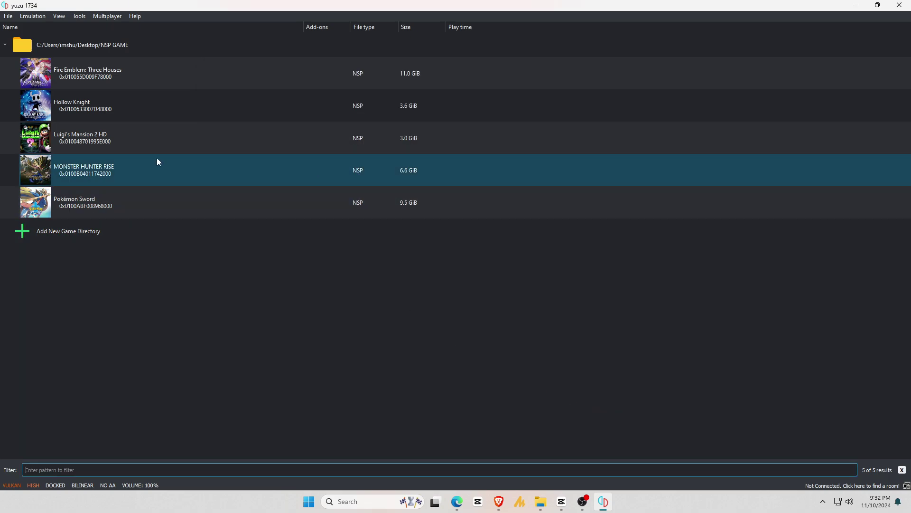
{"action": "double_click", "coordinate": [71, 105]}
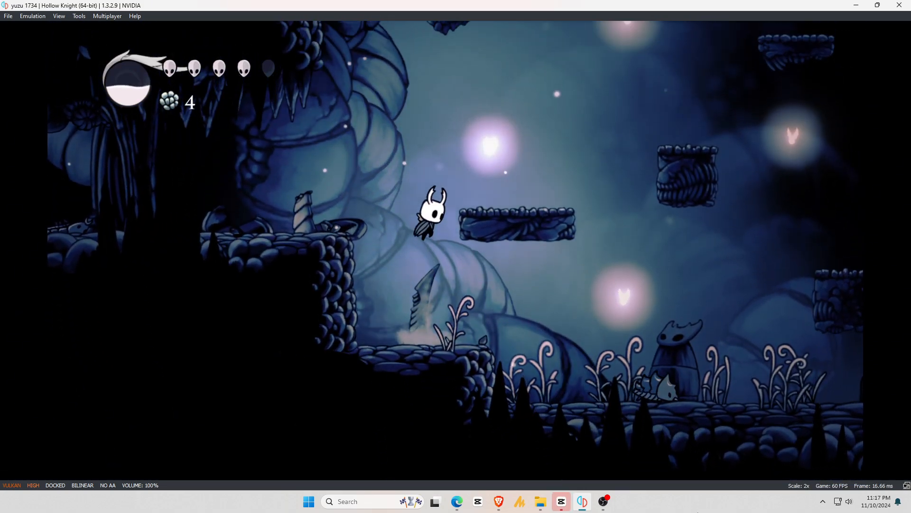